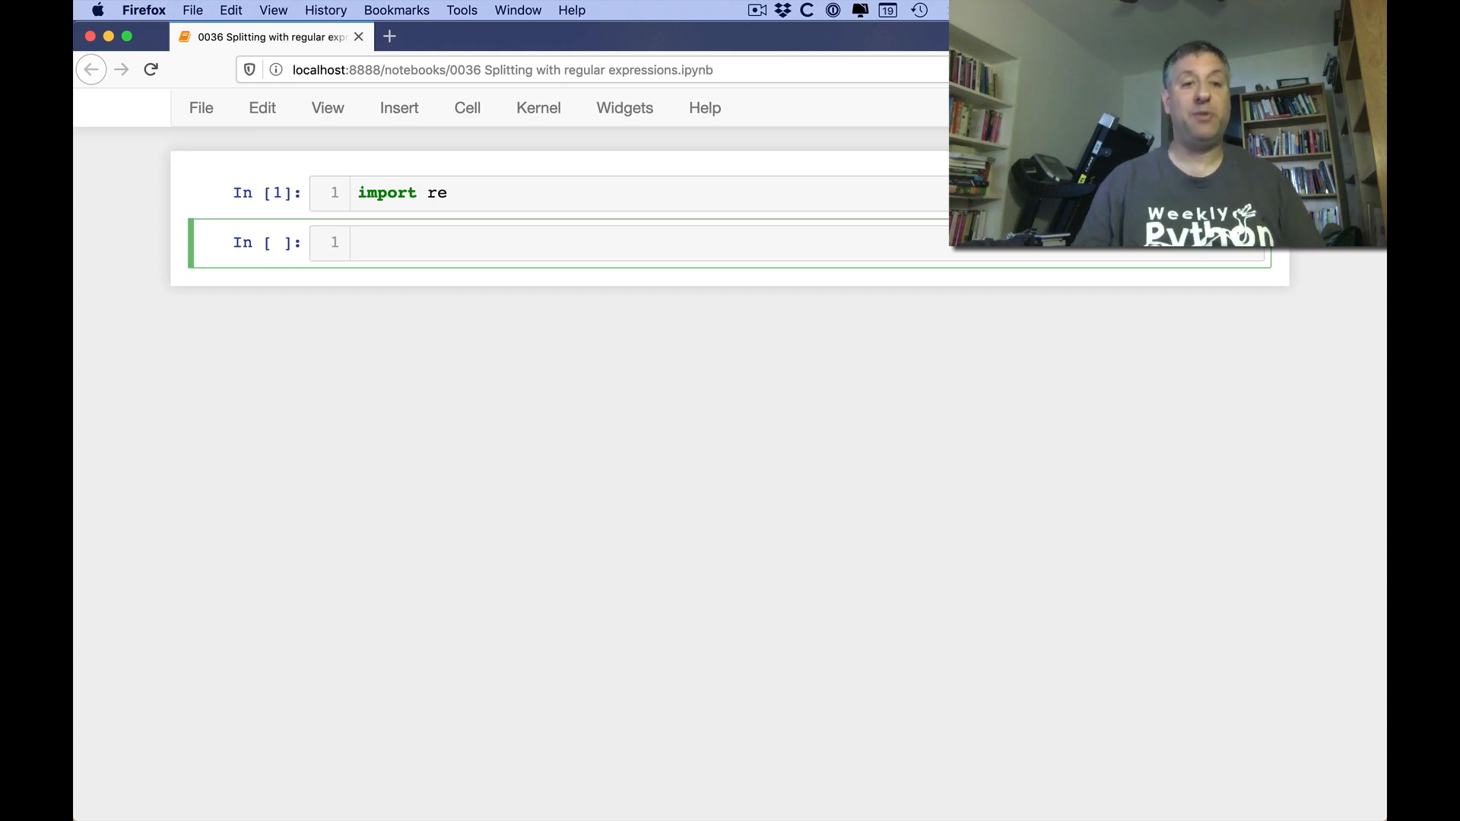
Add and run a comment cell reading '# RegexpCrashCourse.com'
text(# Re)
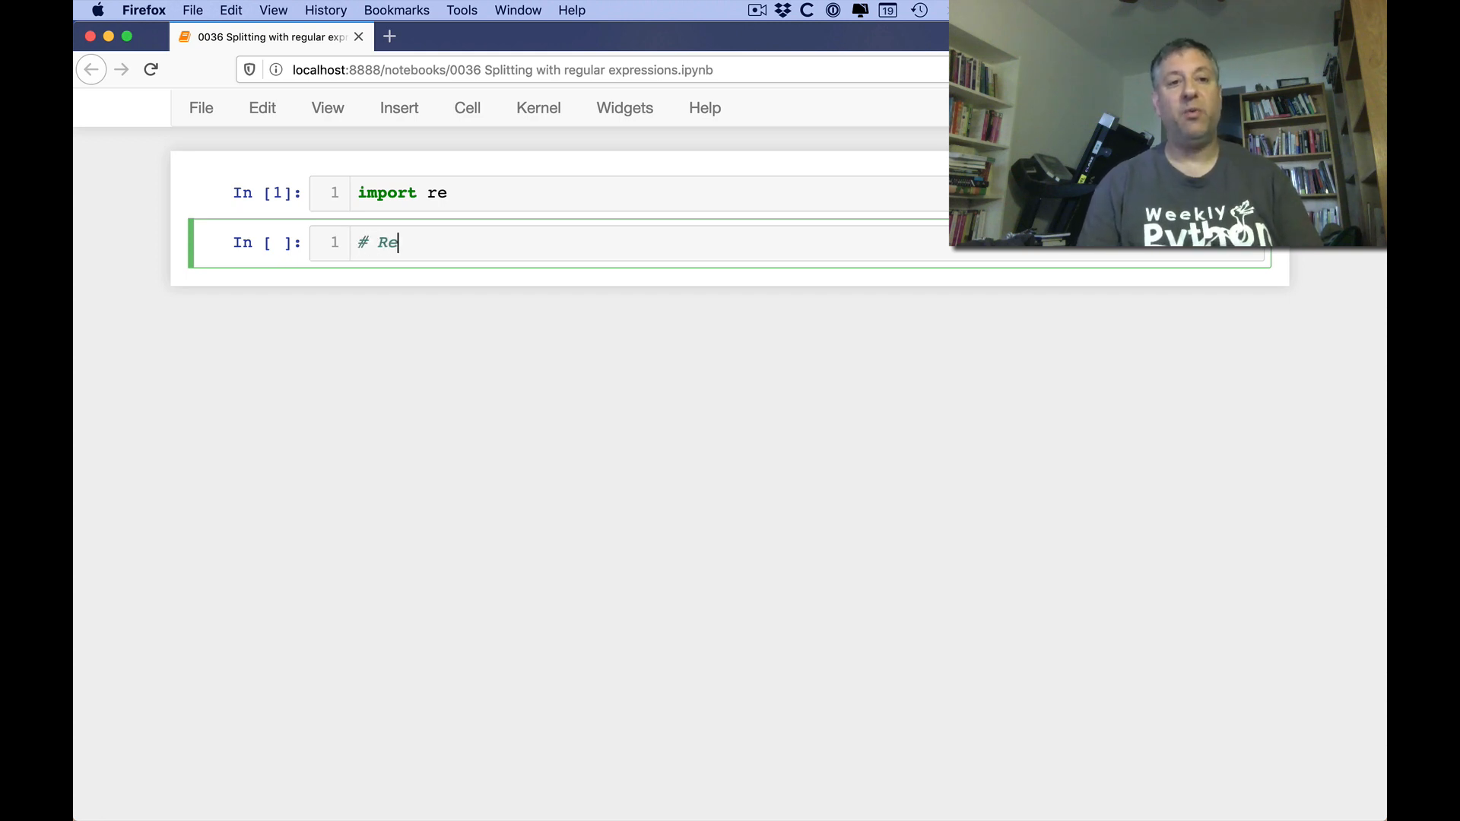
text(gexpCras)
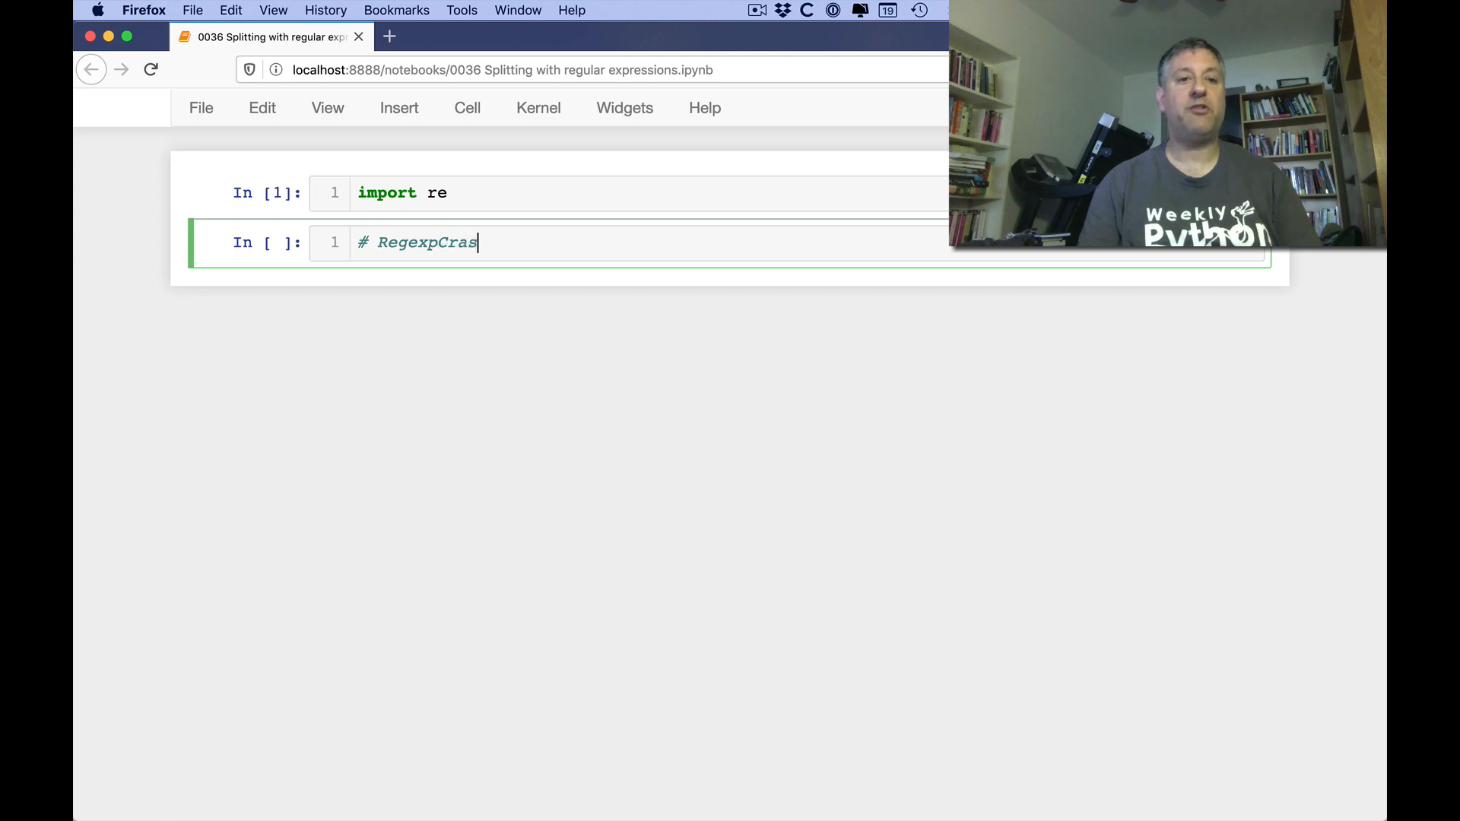
text(hCourse.)
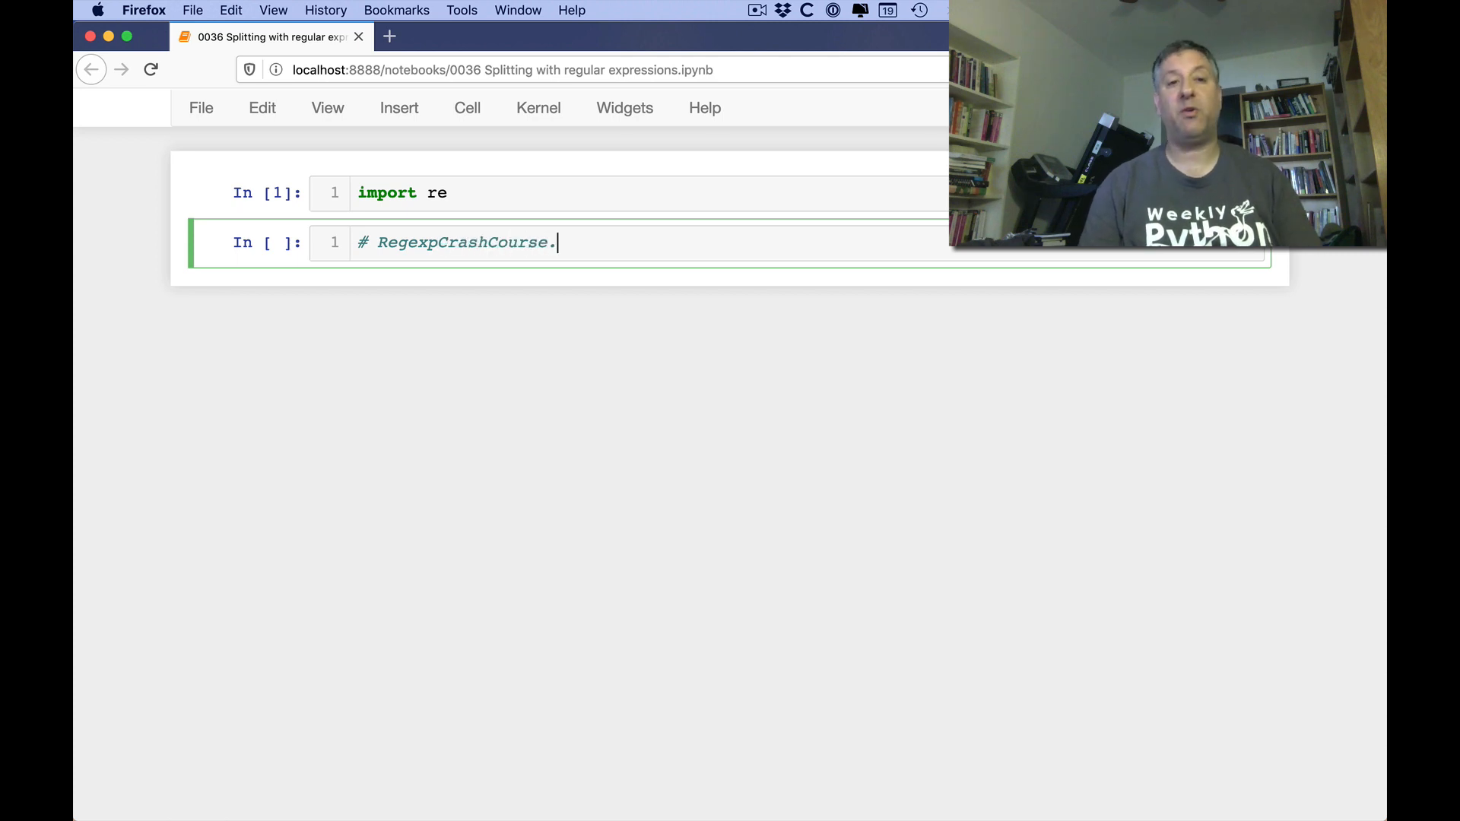
key(shift+enter)
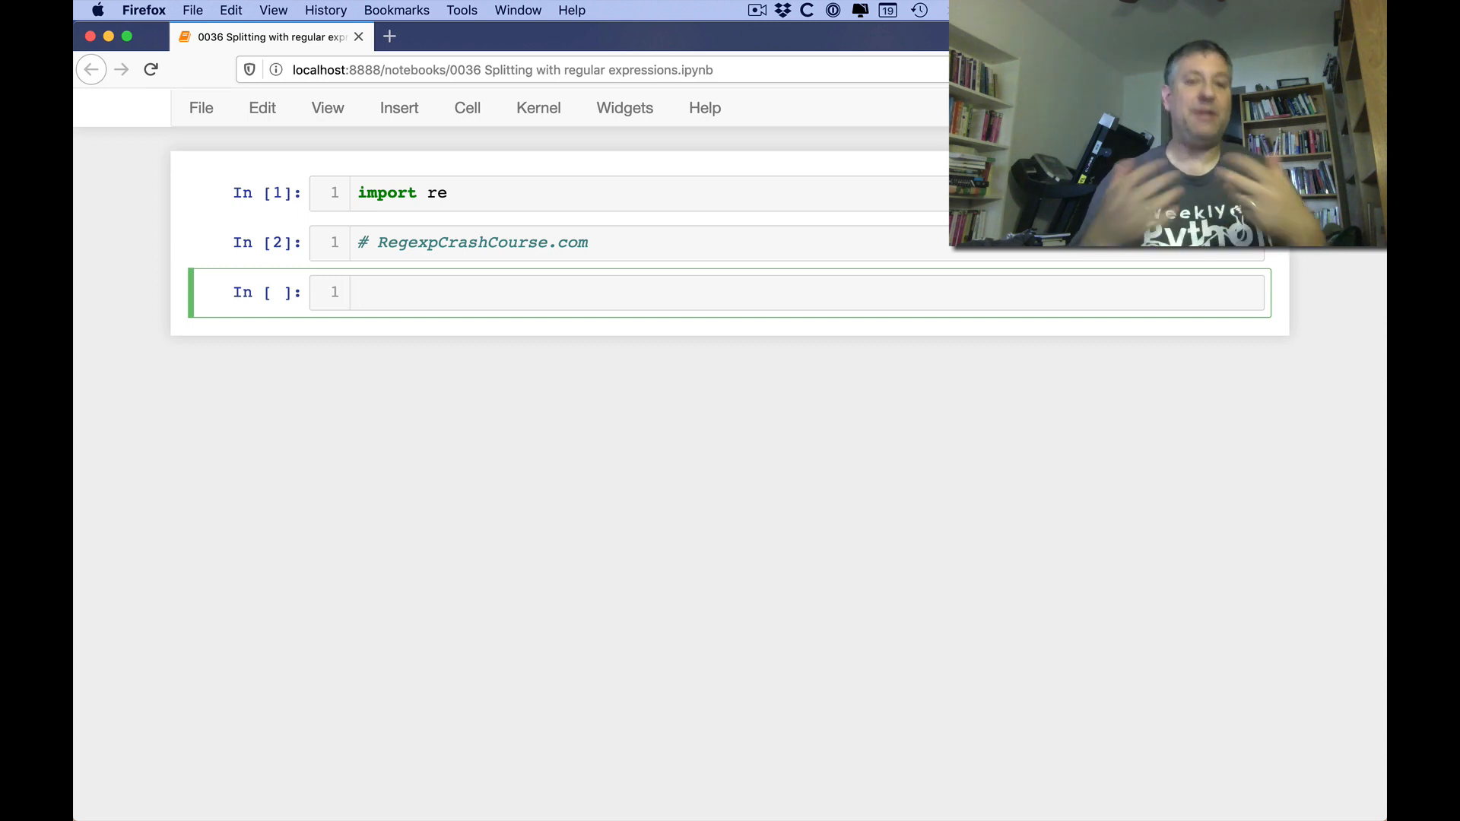
Assign s = 'abc,def,ghi,jkl' and split it on commas with s.split(',')
text(s = ')
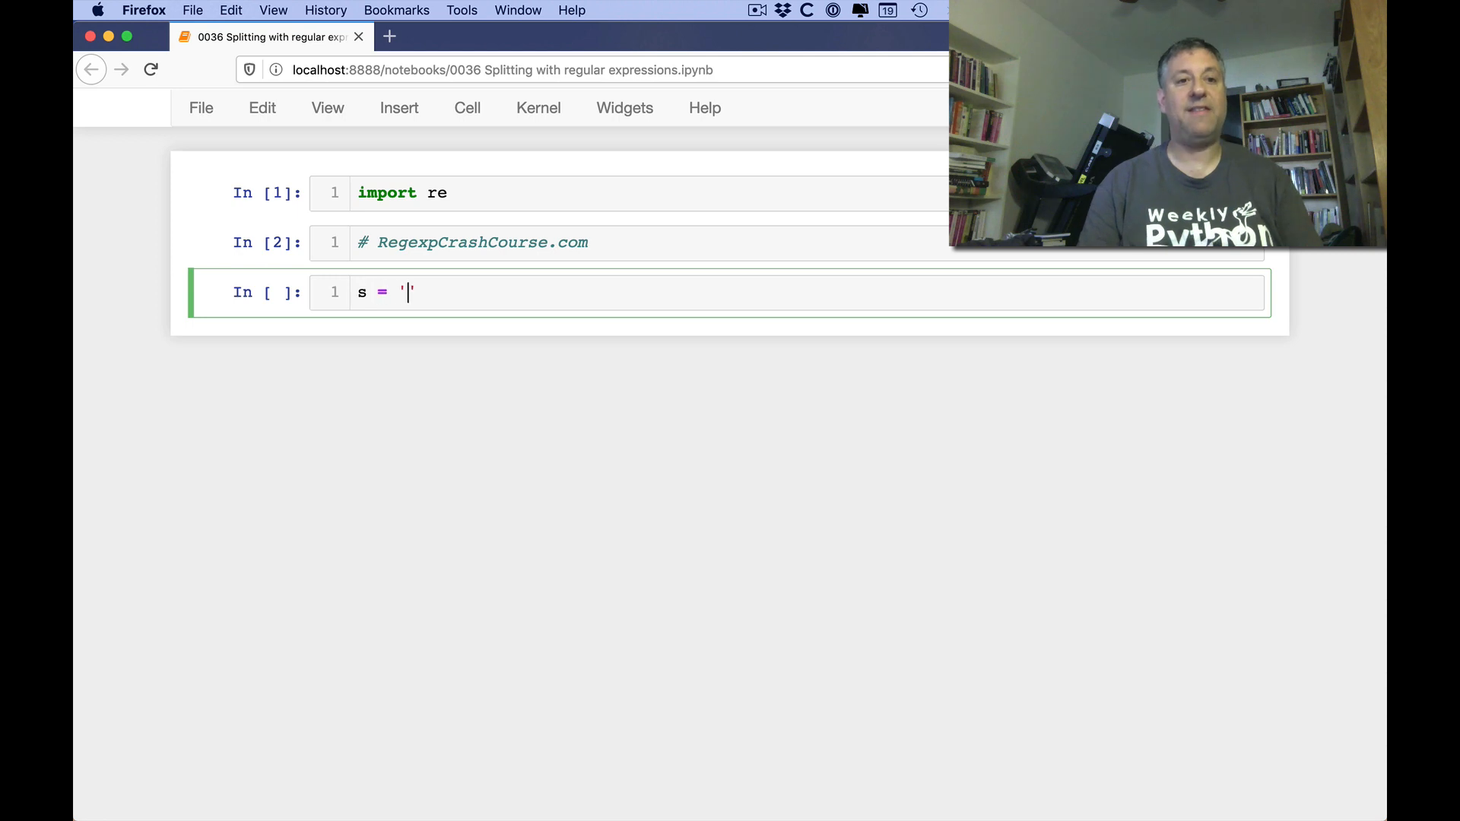
text(abc,def)
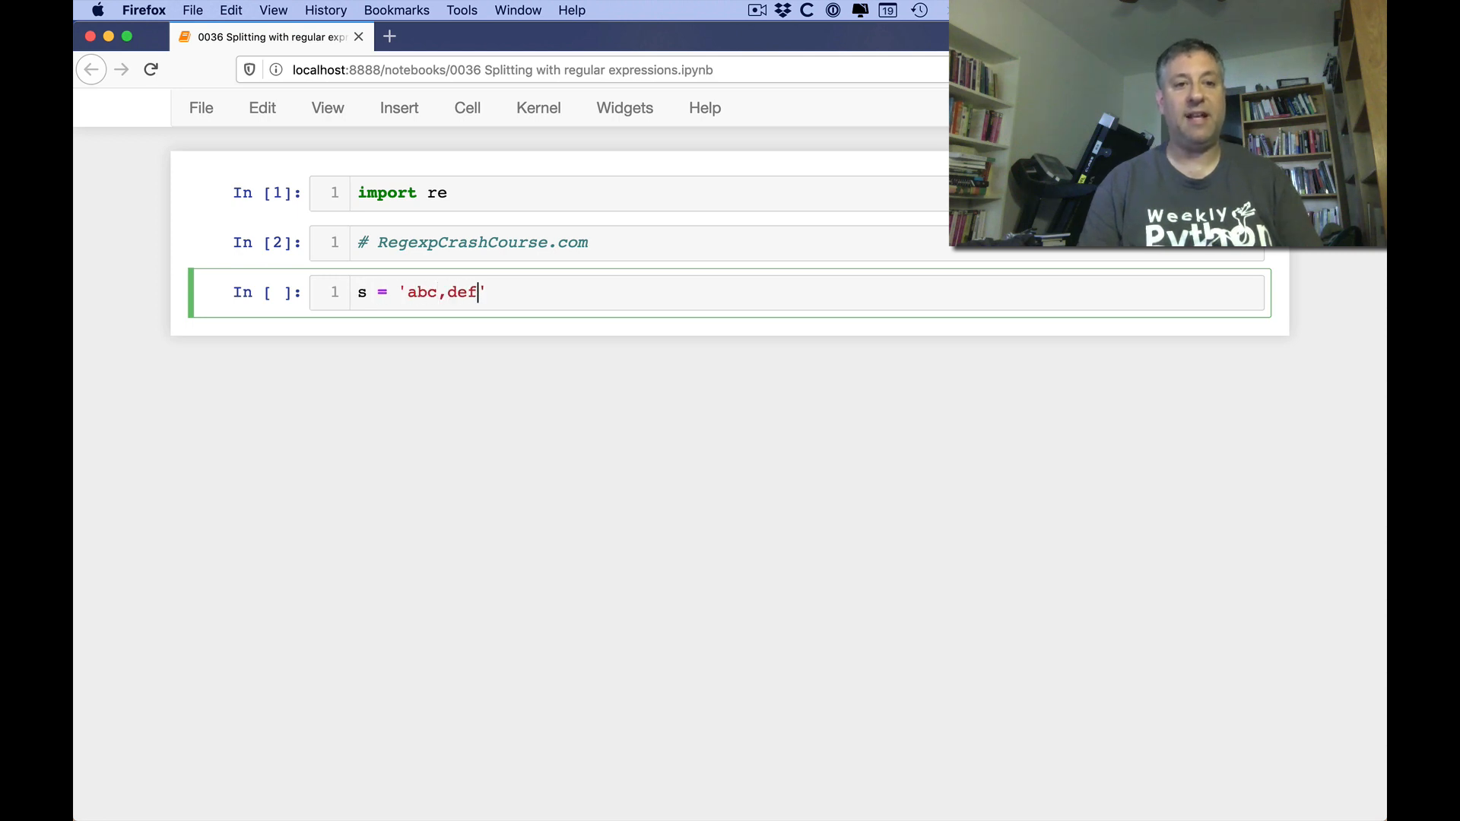
text(,ghi,jkl)
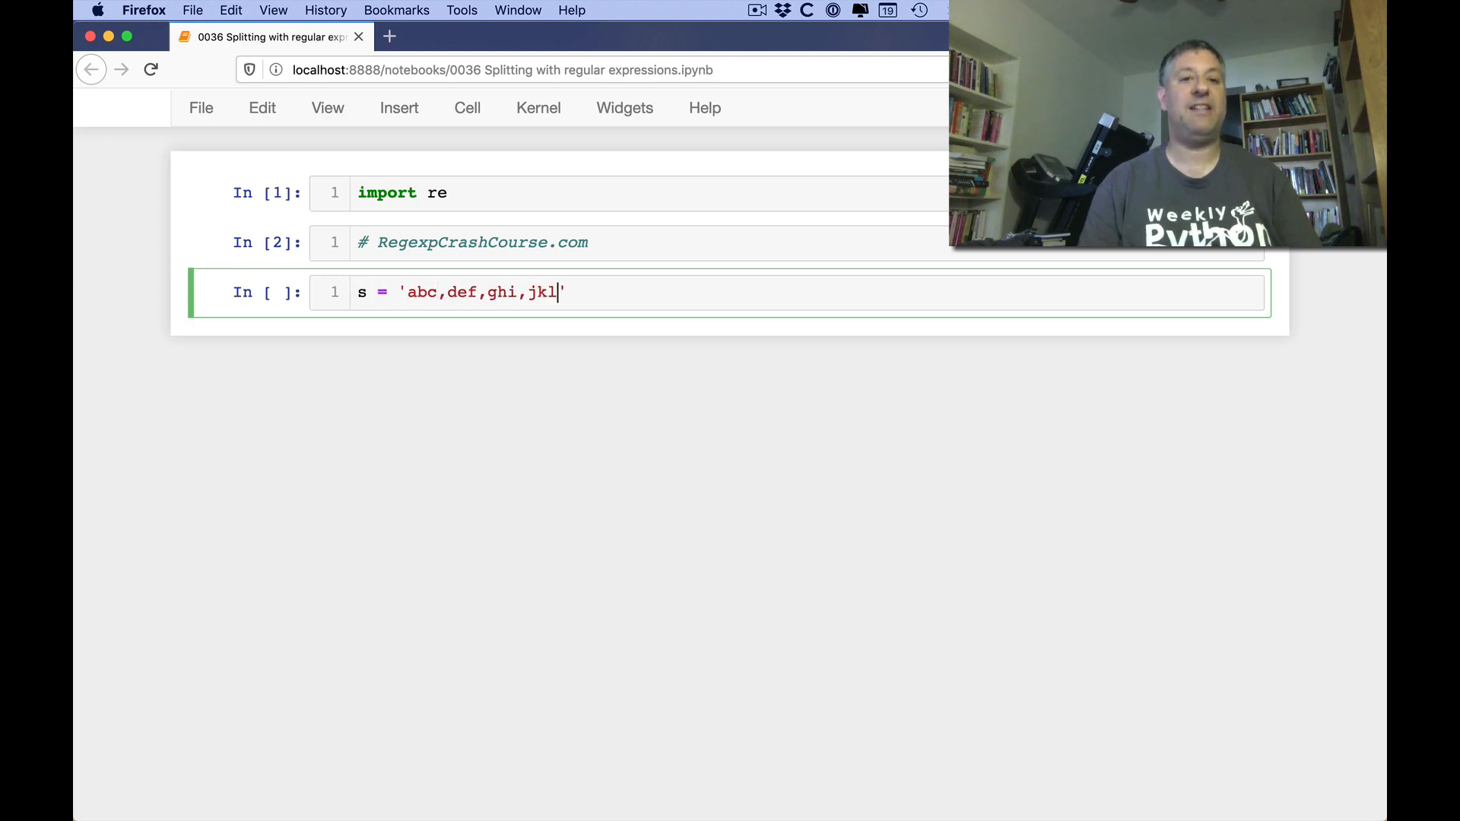
key(Return)
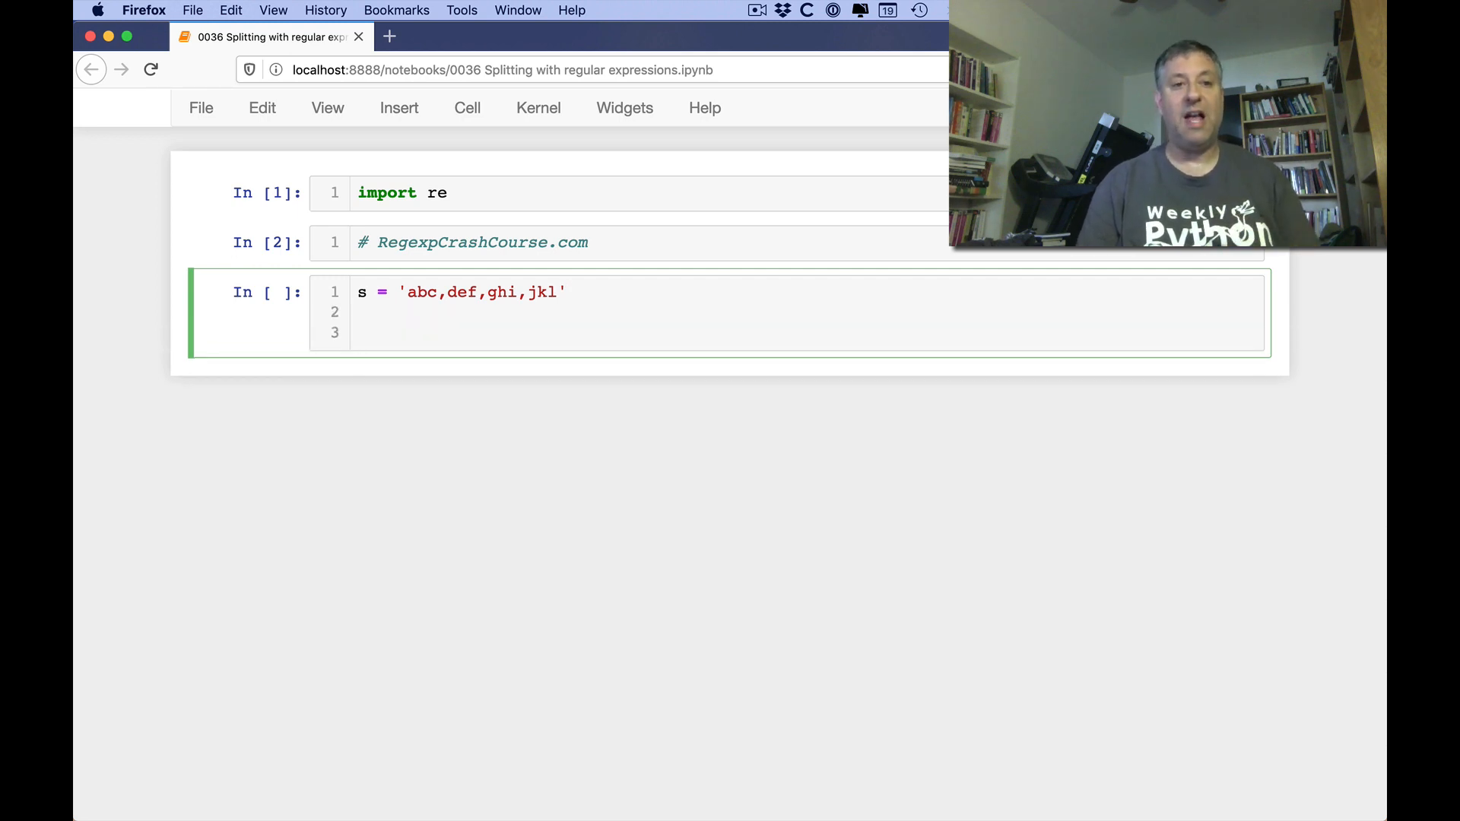
text(s.split(''))
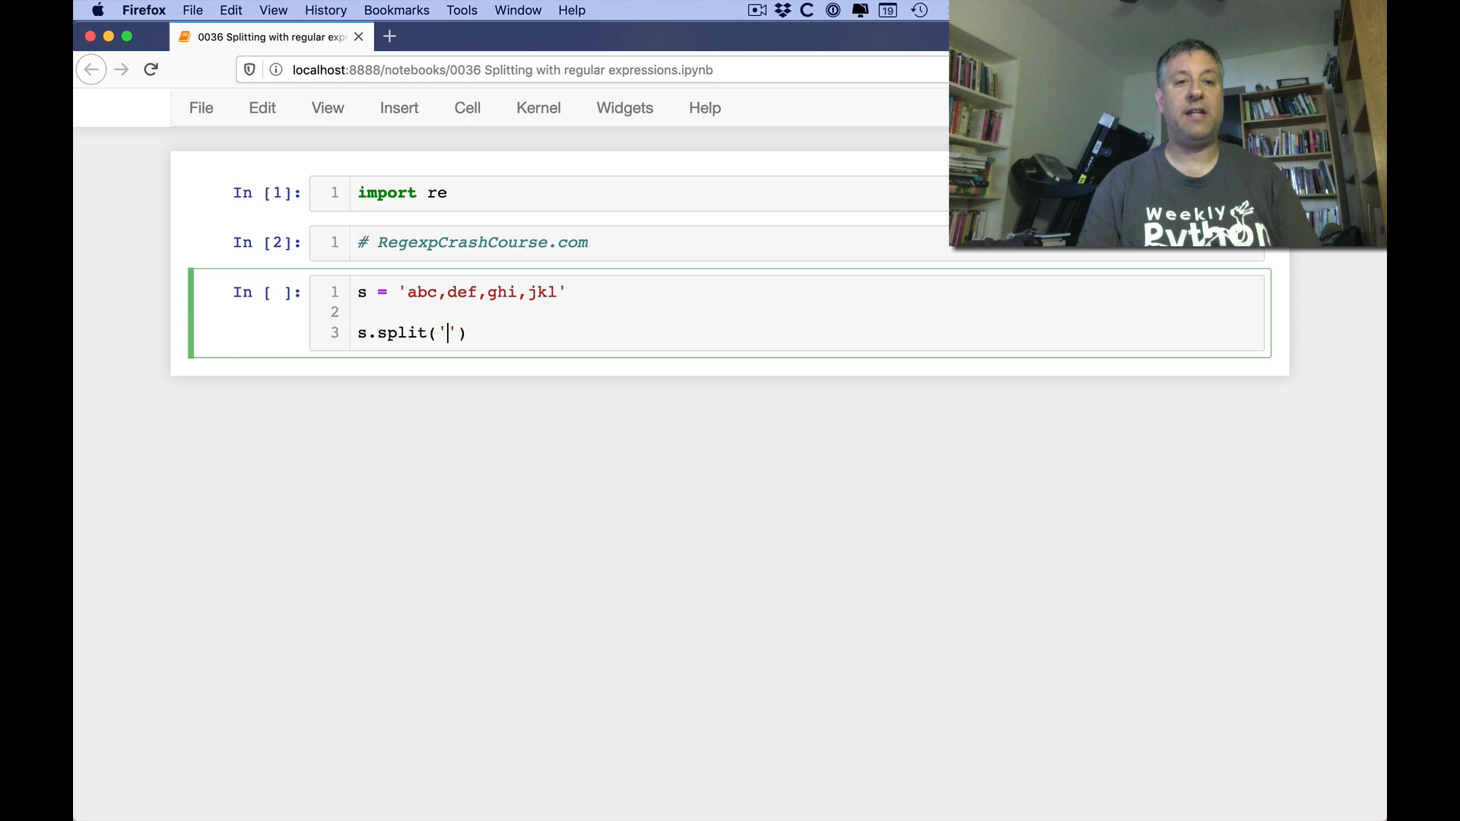
text(,)
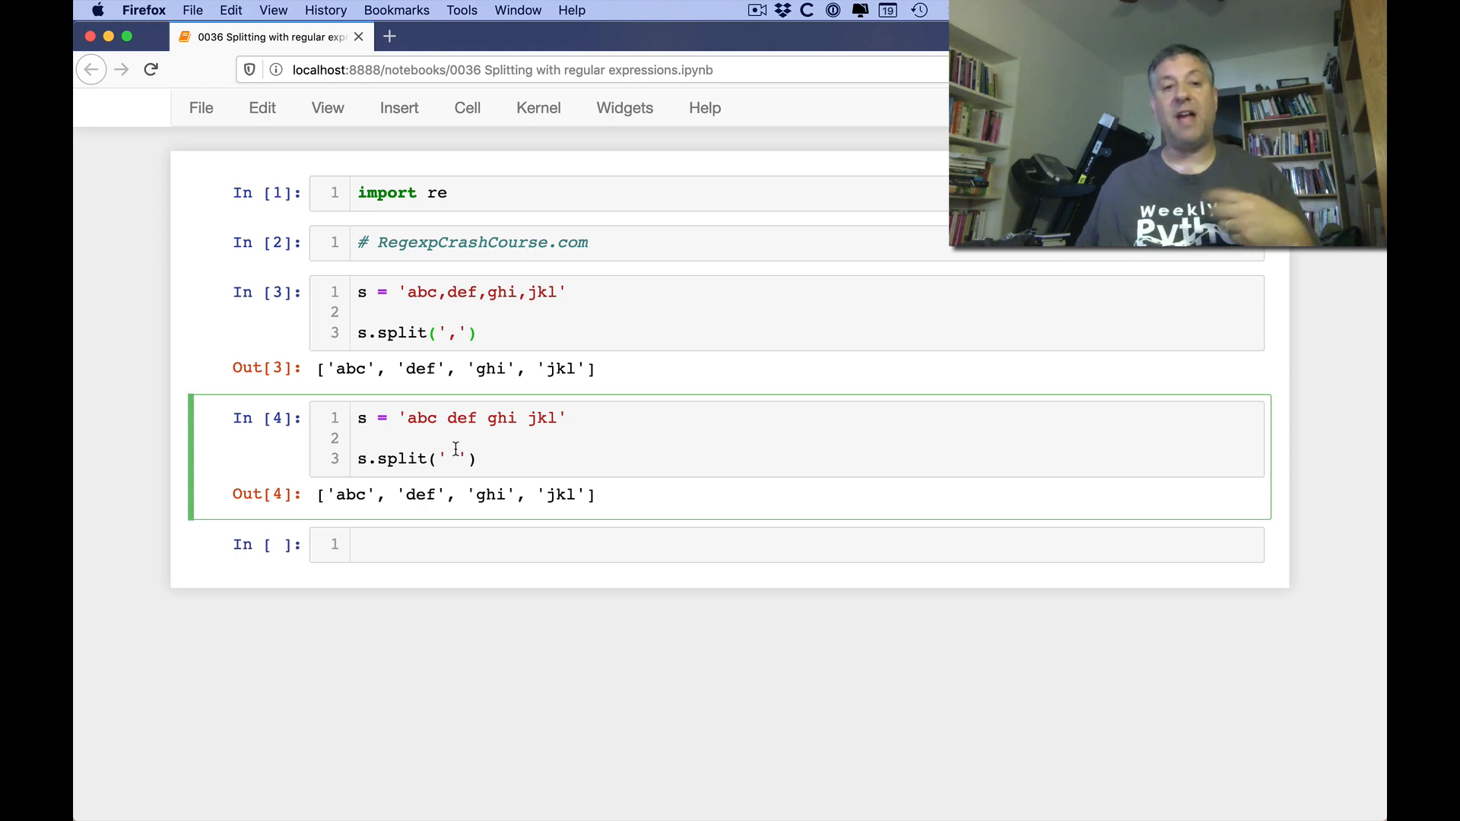
Split the string with s.split('f'), then with s.split('ef')
click(418, 544)
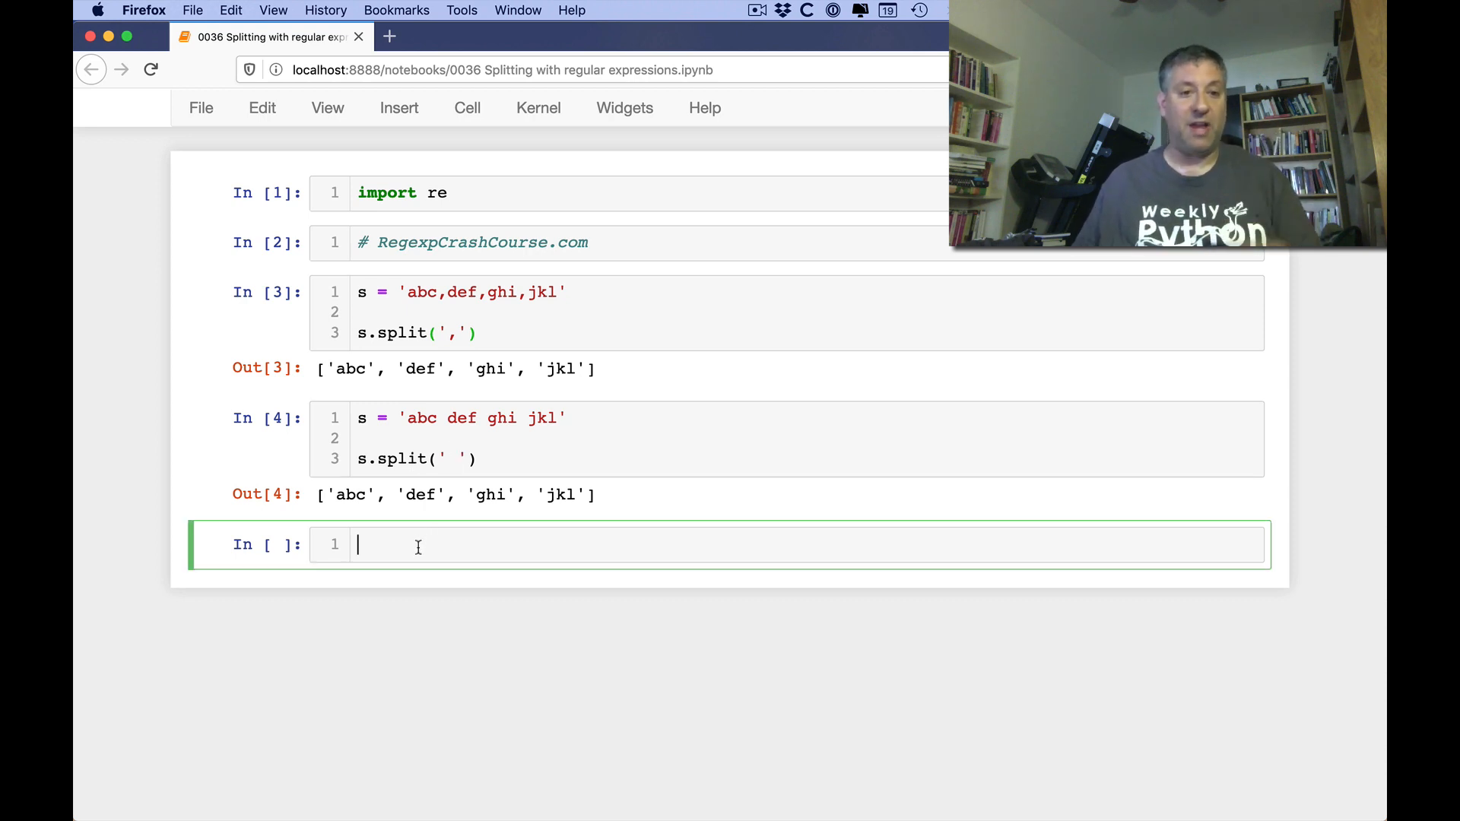
text(s.split('f'))
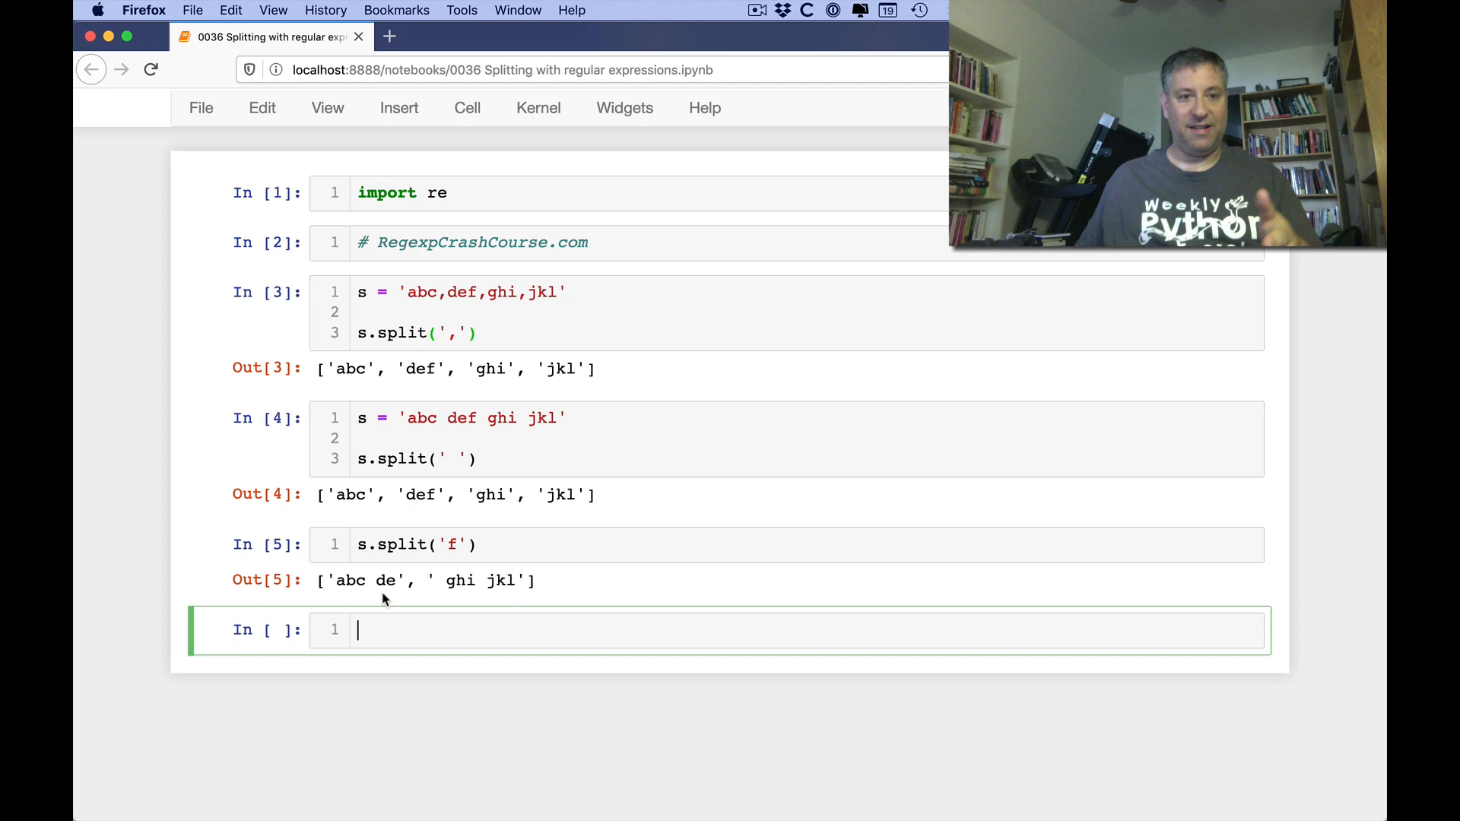
mouse_move(439, 606)
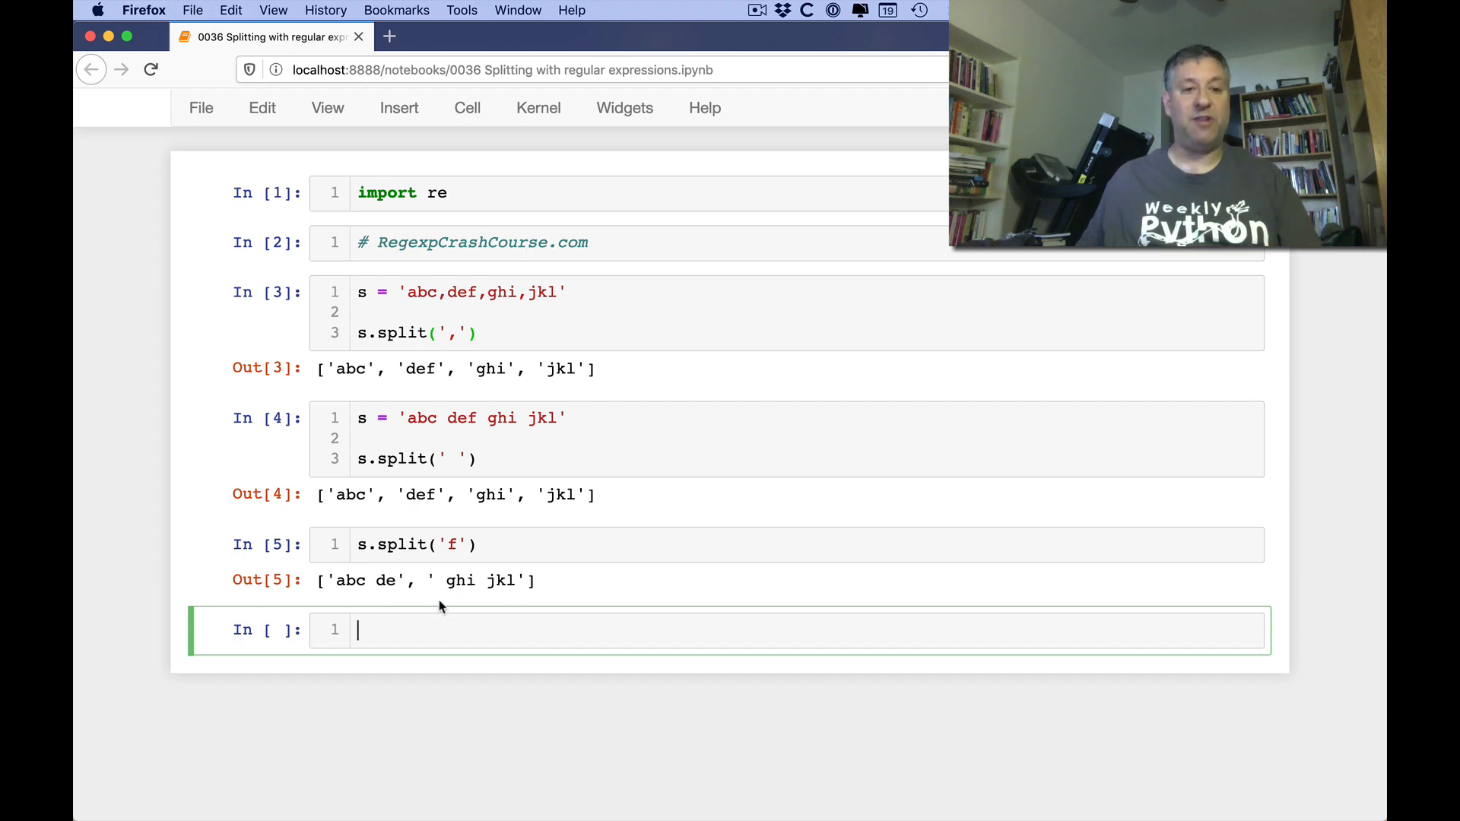
mouse_move(426, 630)
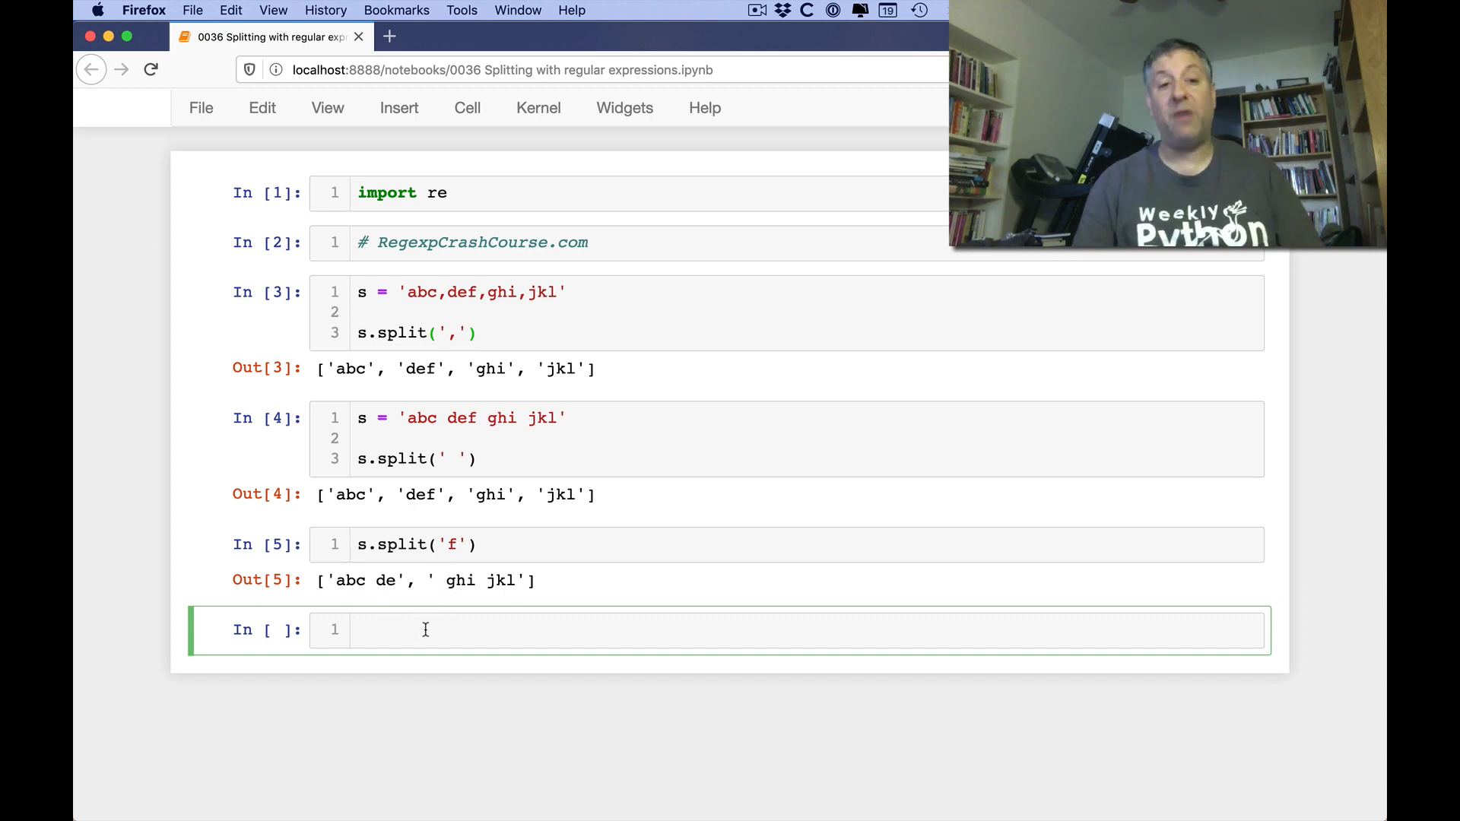
text(s.split('e'))
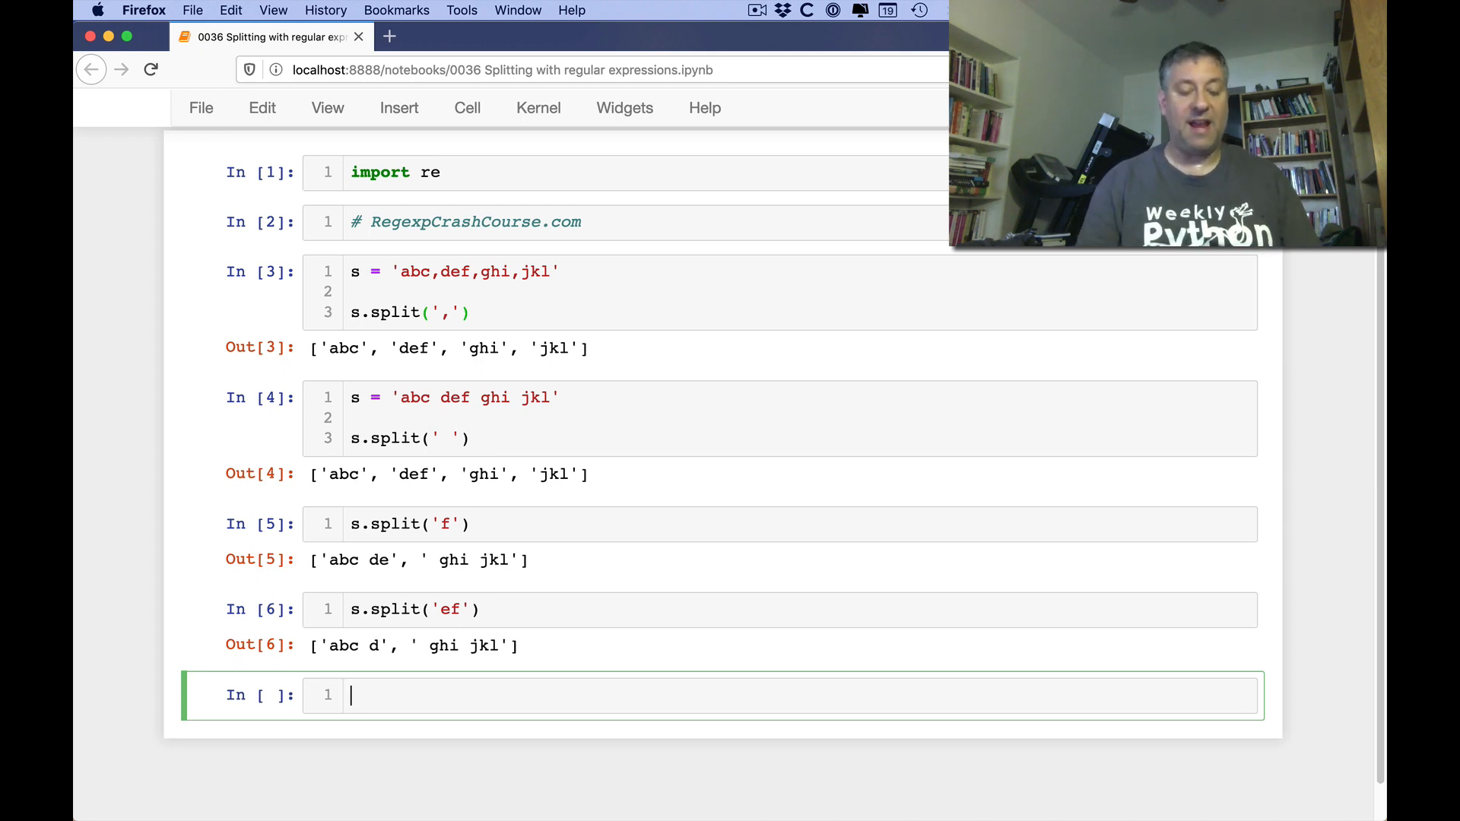
Set s = 'abc def,ghi jkl' and split it on a space, then on a comma
text(s = 'ab')
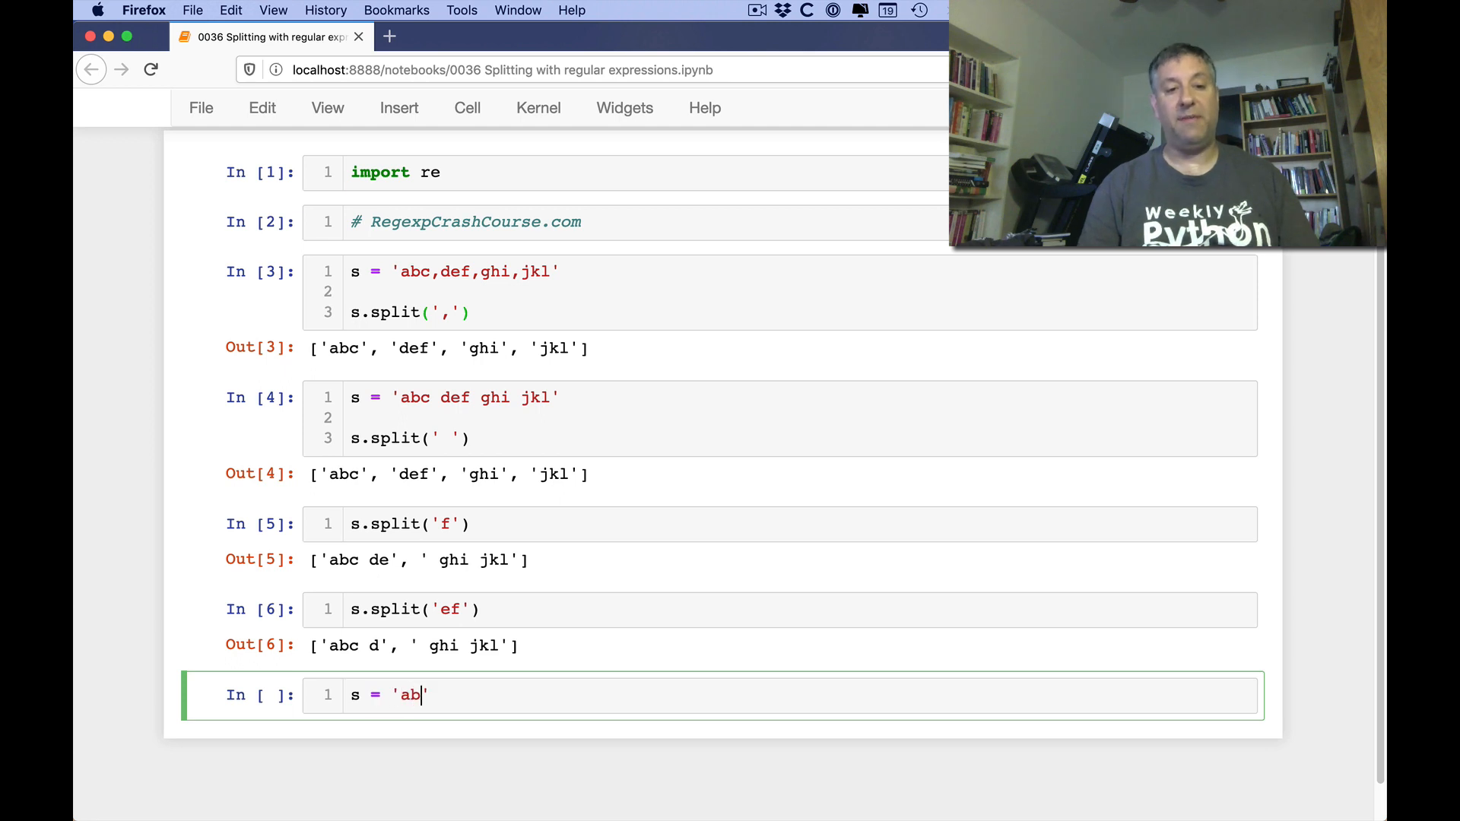
text(c def ghi jkl)
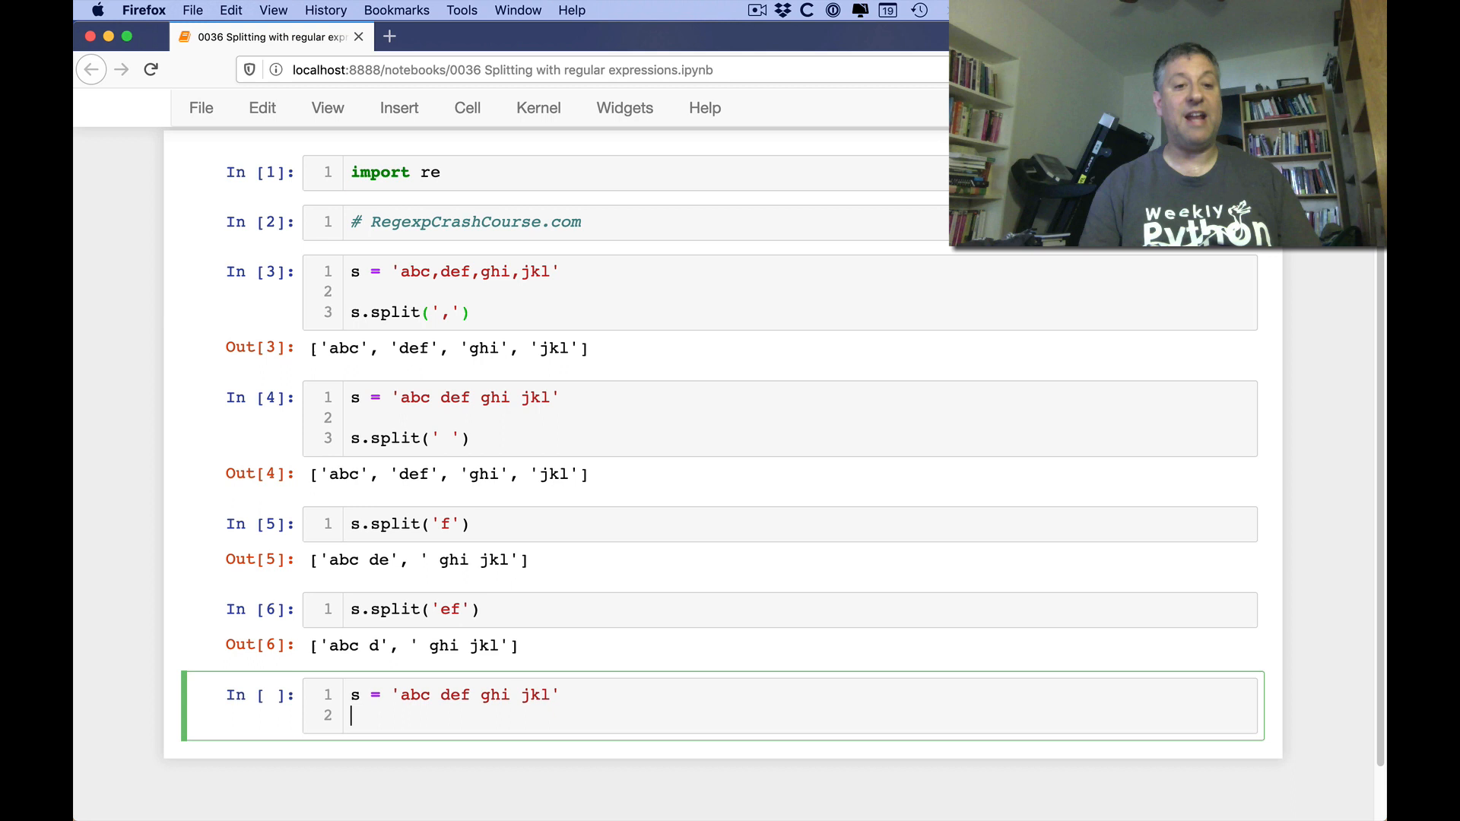
key(Return)
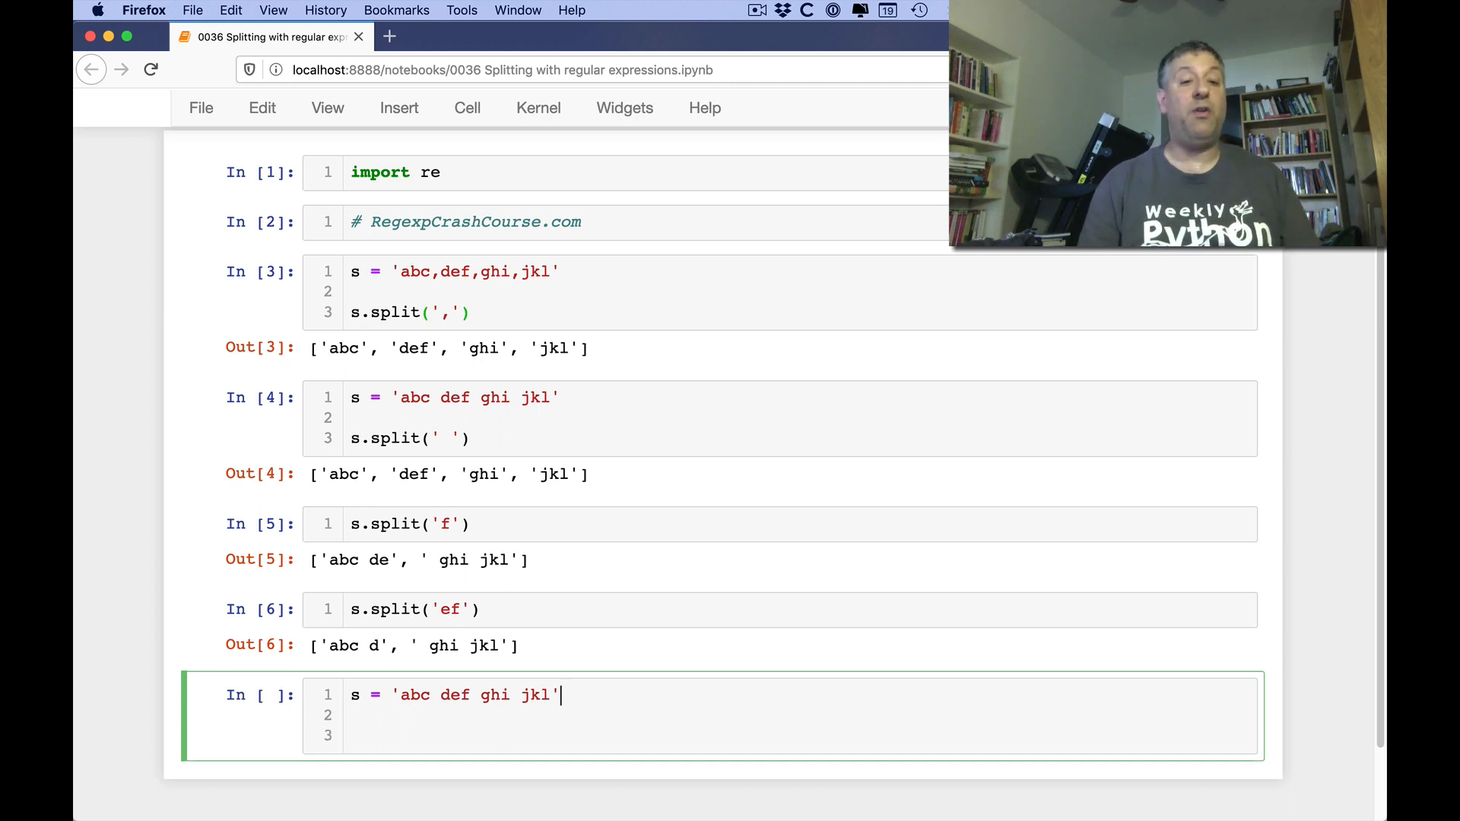
key(Backspace)
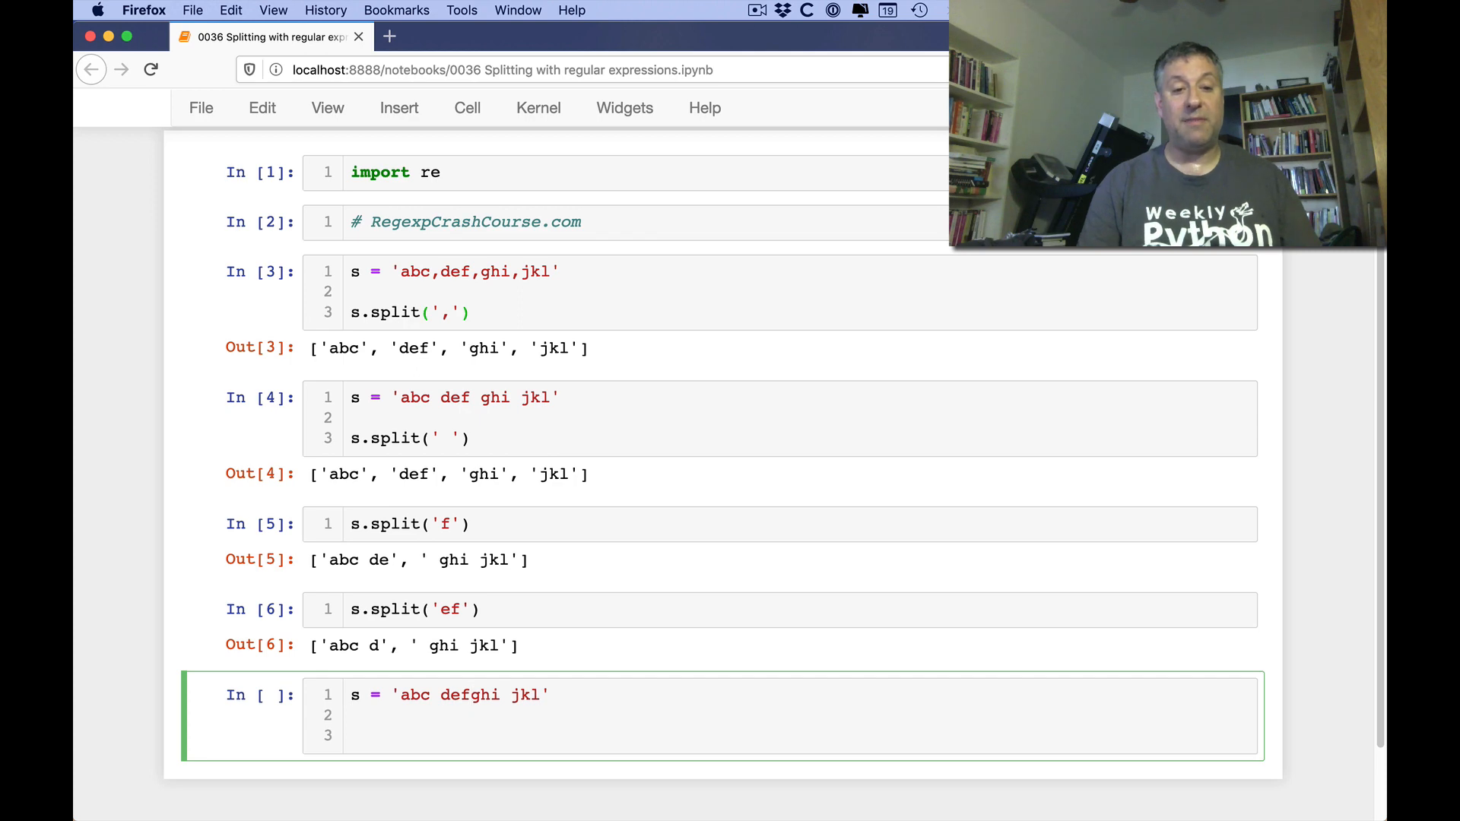
text(\)
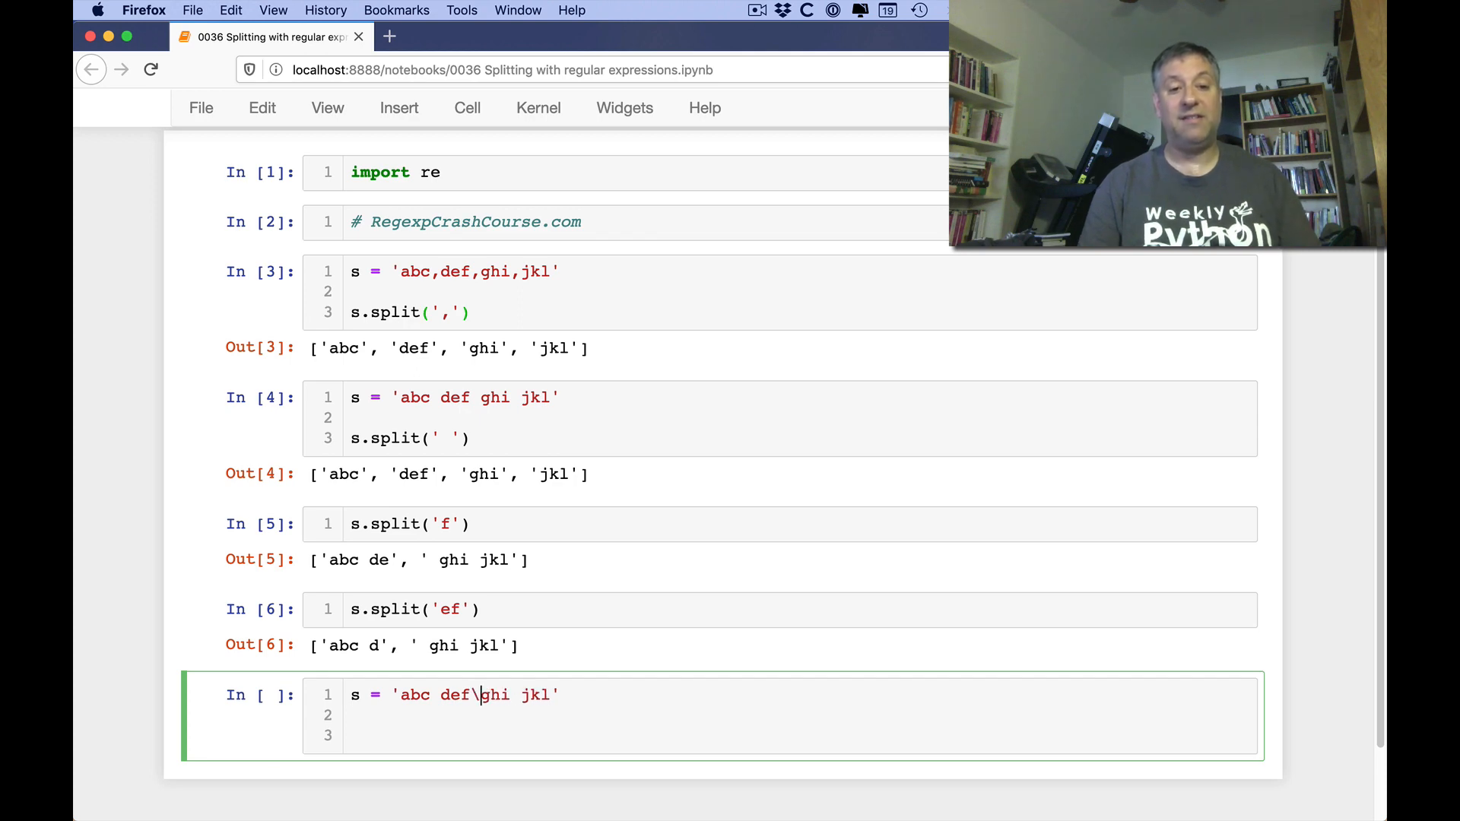
text(tg)
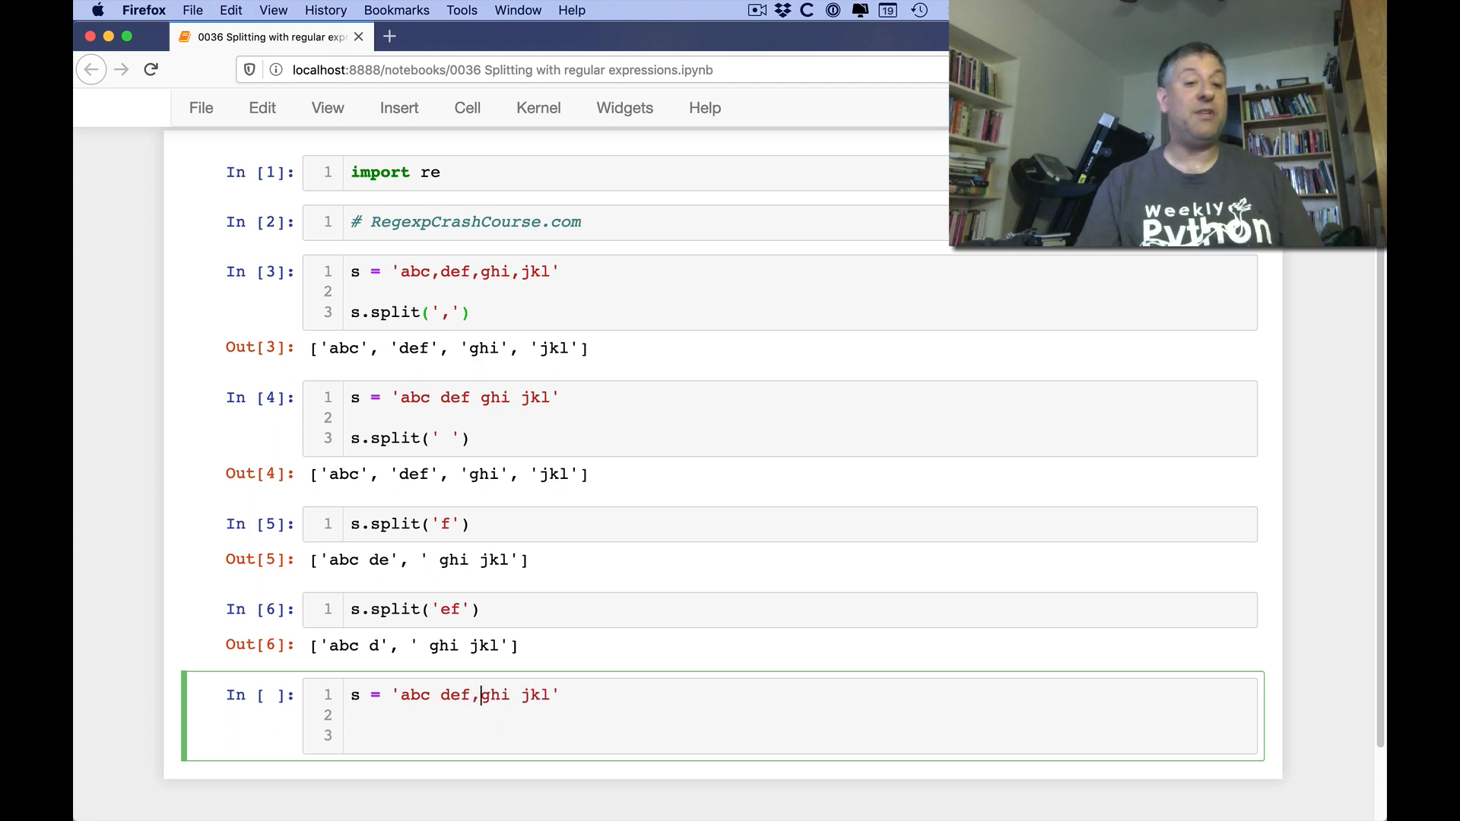
text(s.split(')
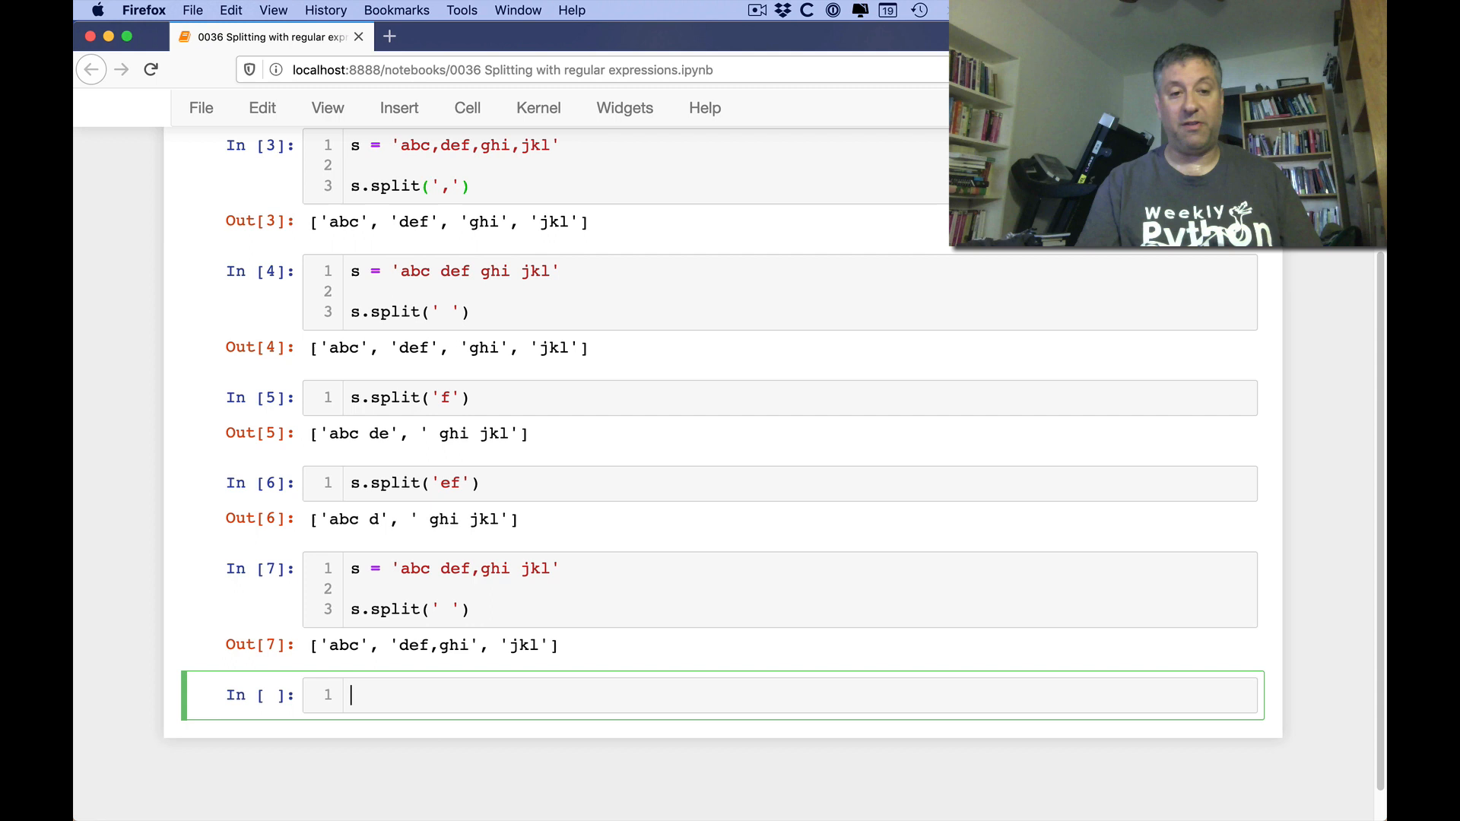
text(s.split(''))
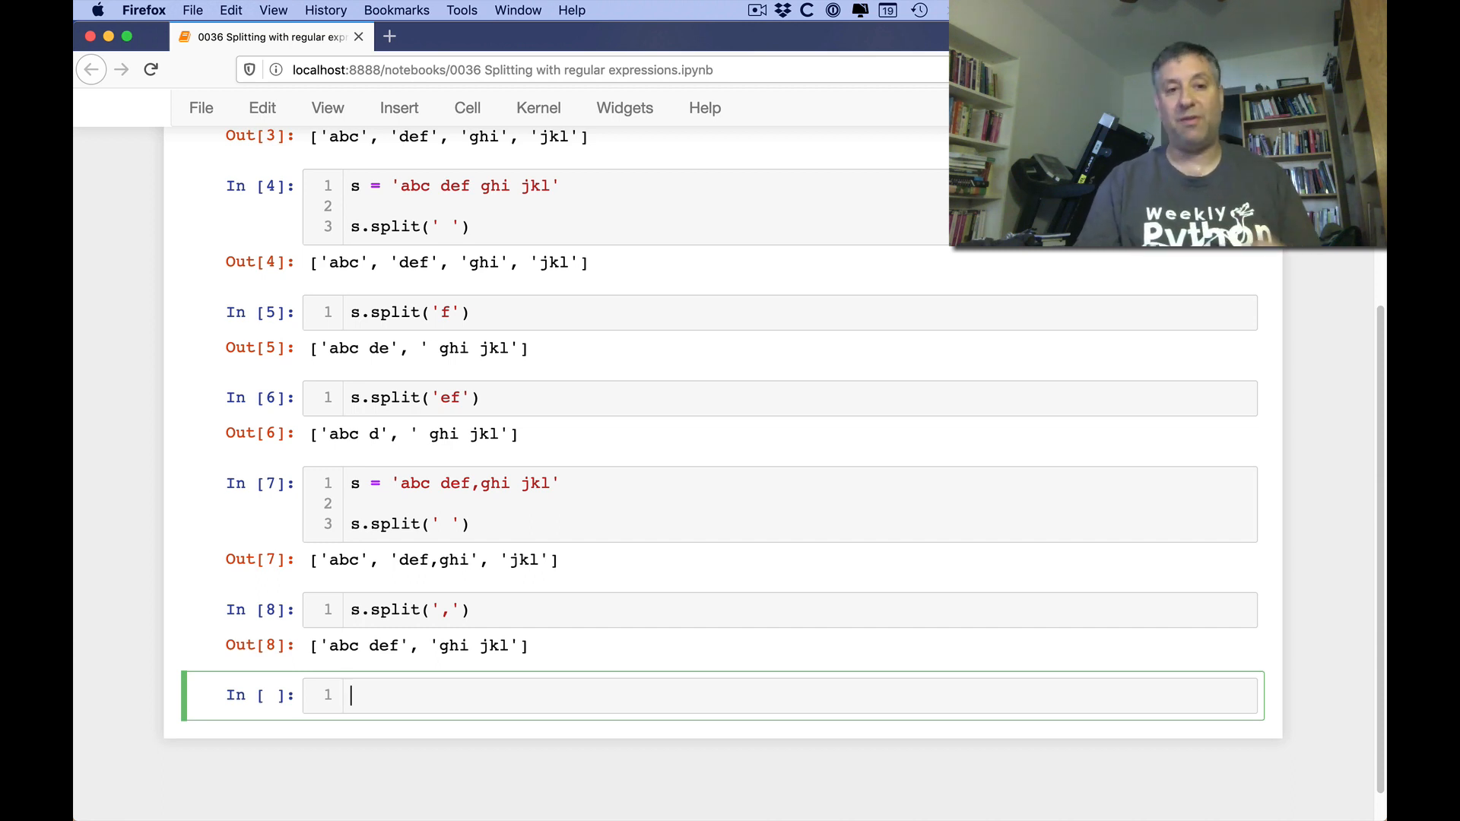
Split the string on a comma with re.split(',', s)
text(re)
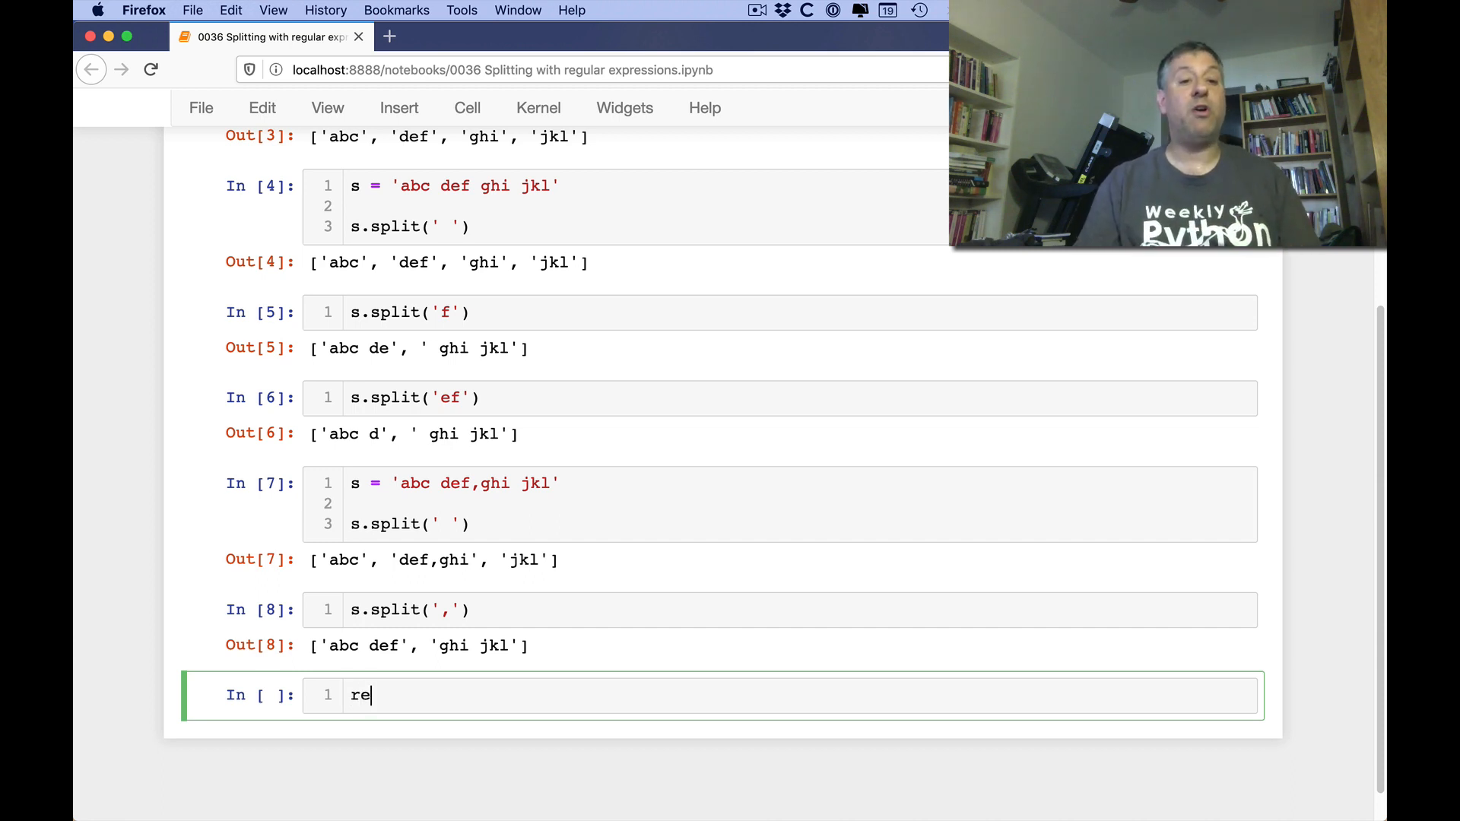
text(.split()
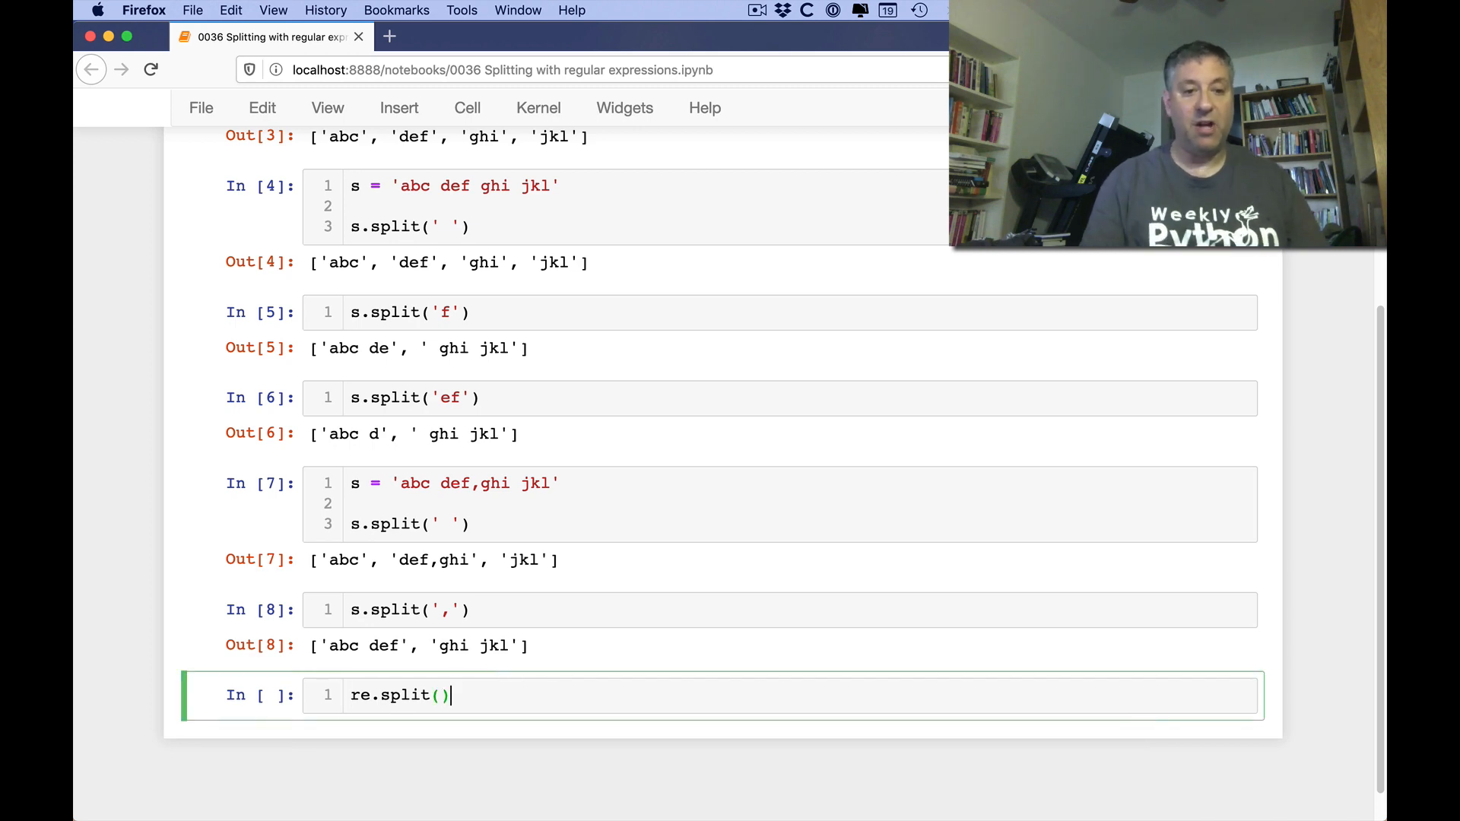
text(',', s)
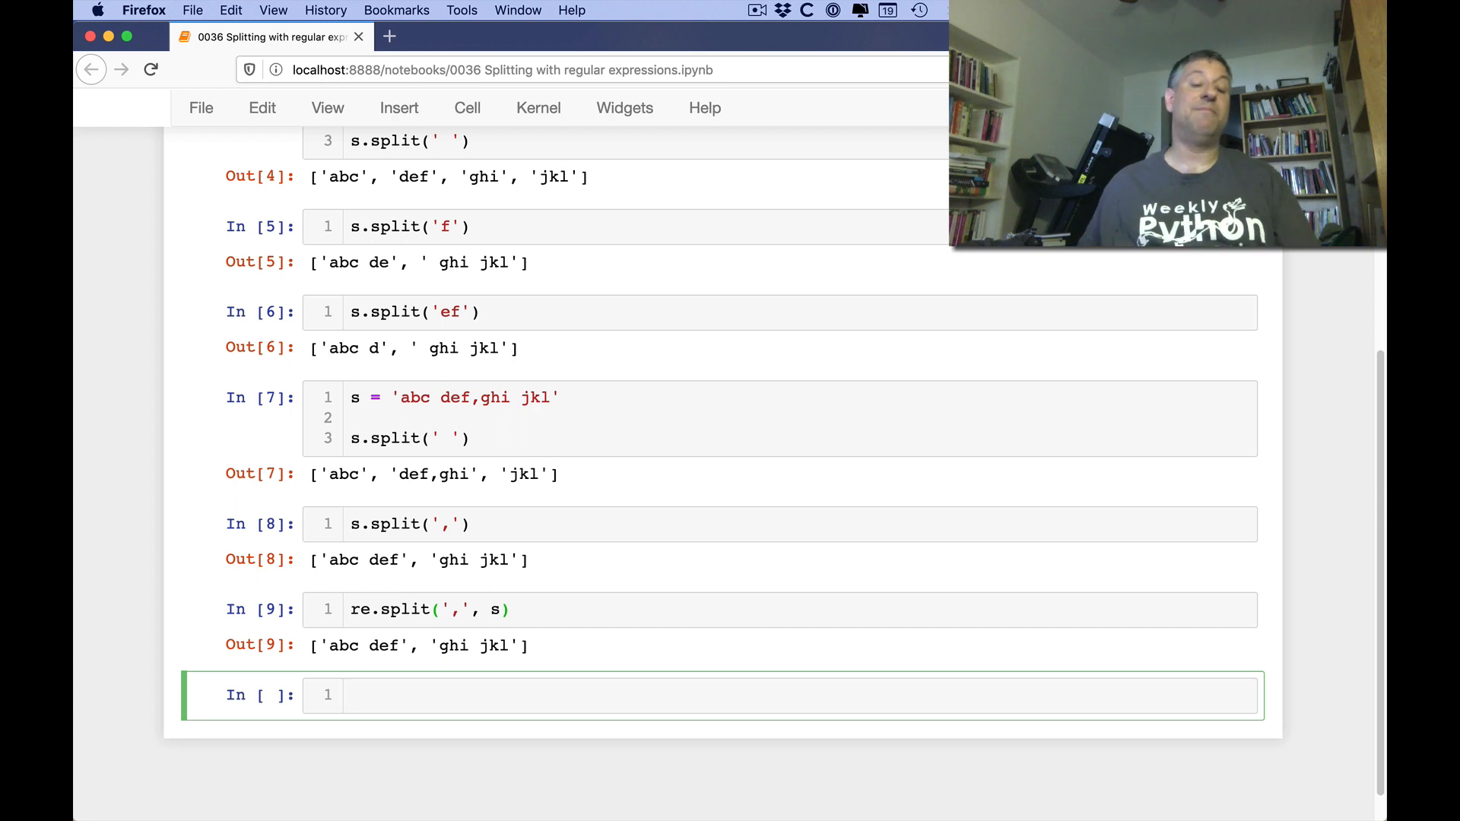
Change the re.split pattern to the character class '[ ,]' and re-run
click(461, 609)
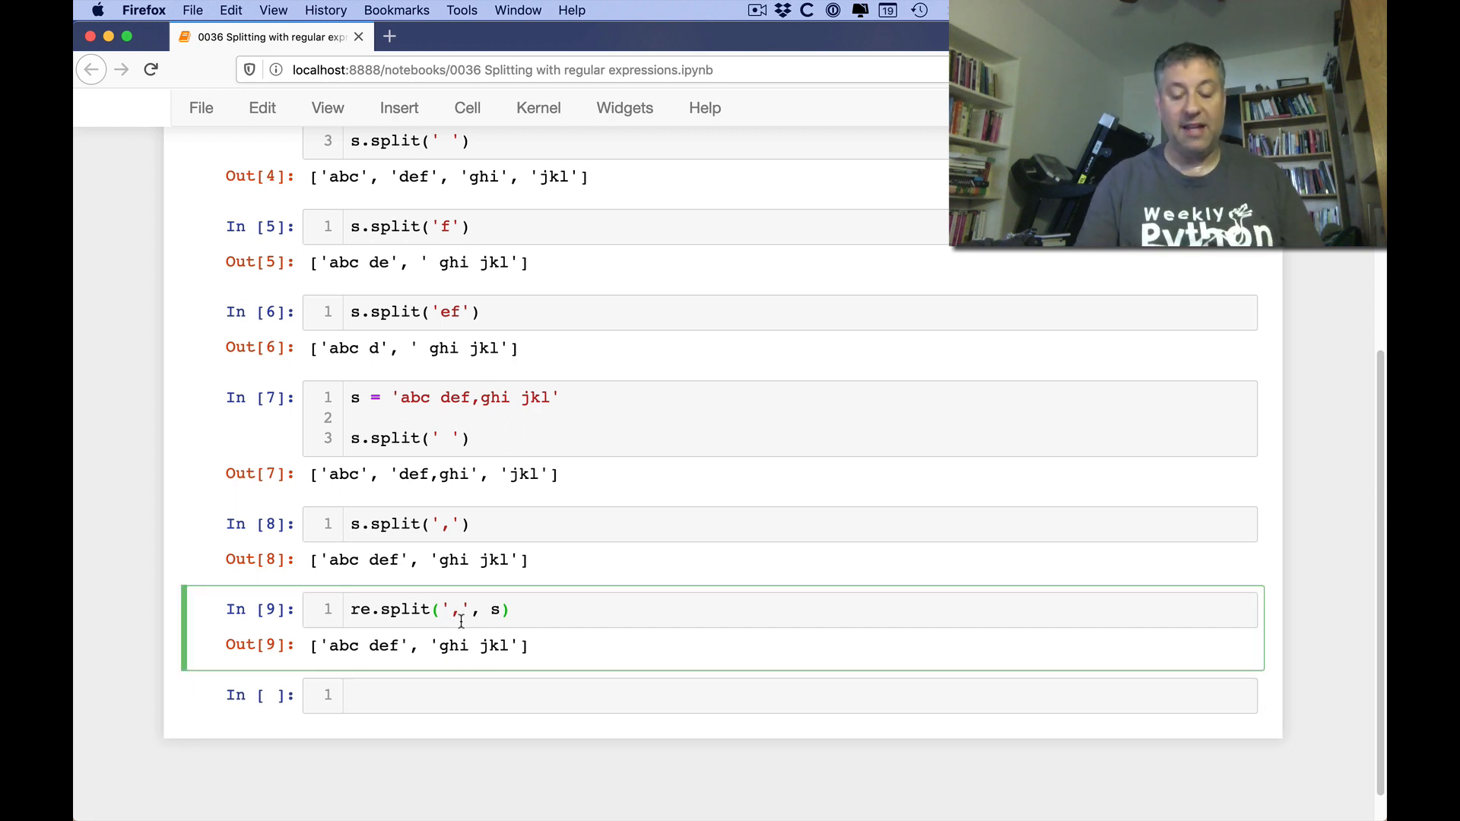
text([)
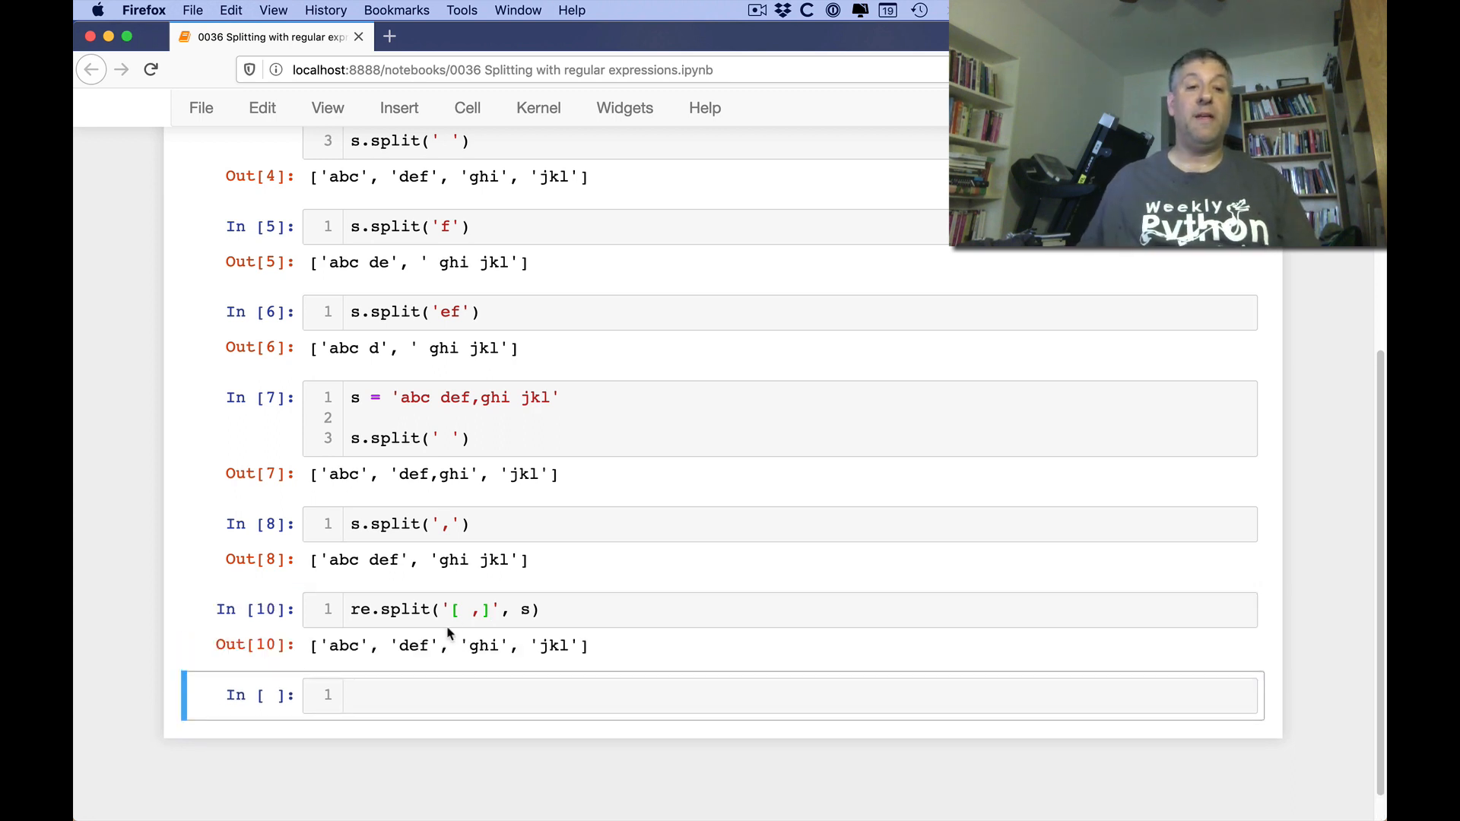
click(475, 610)
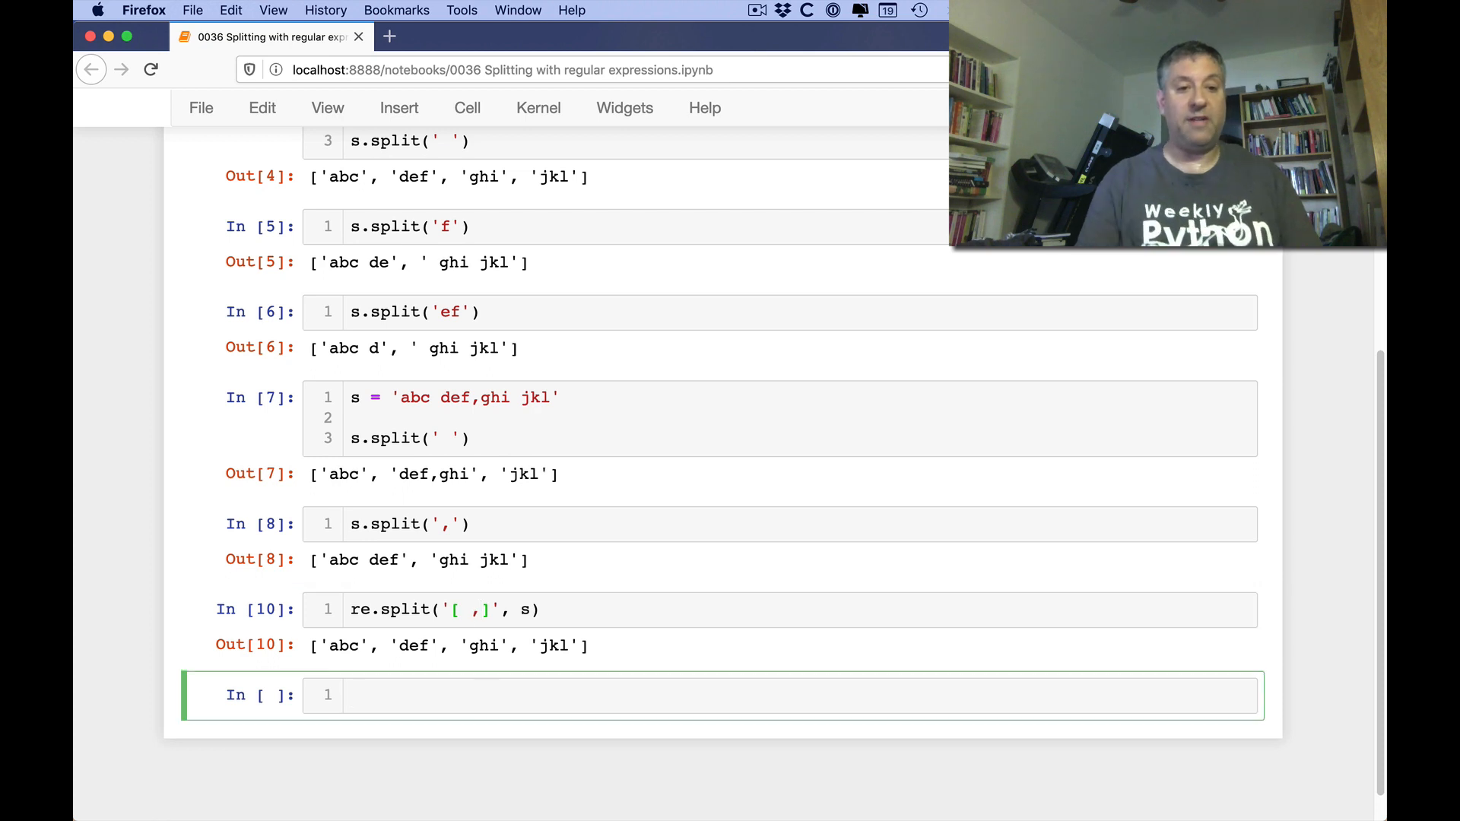
Run re.split('[ ,]', s, 1), then start another re.split() call in a new cell
text(re.spli)
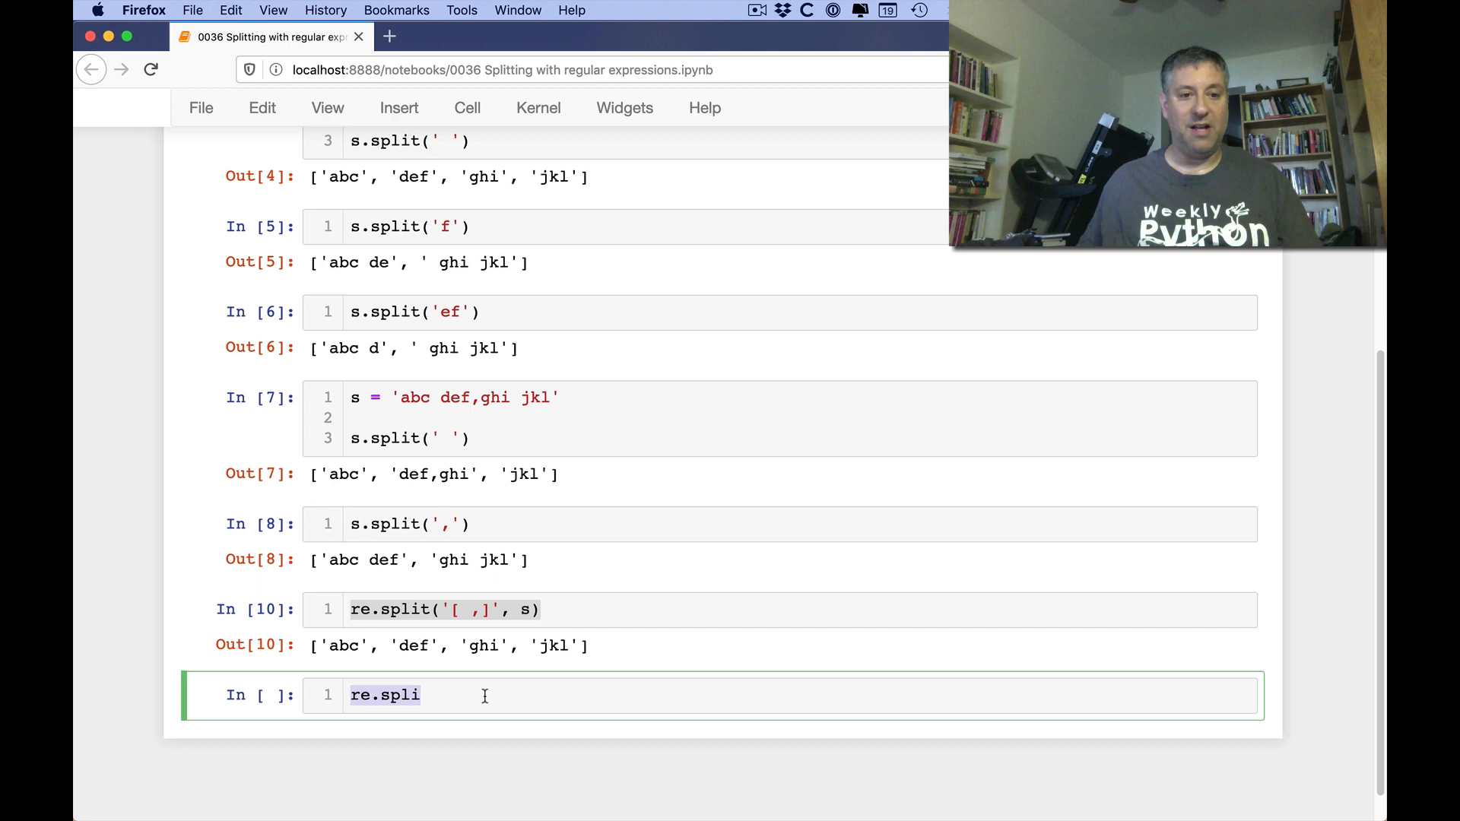
text(t('[ ,]', s, 1)
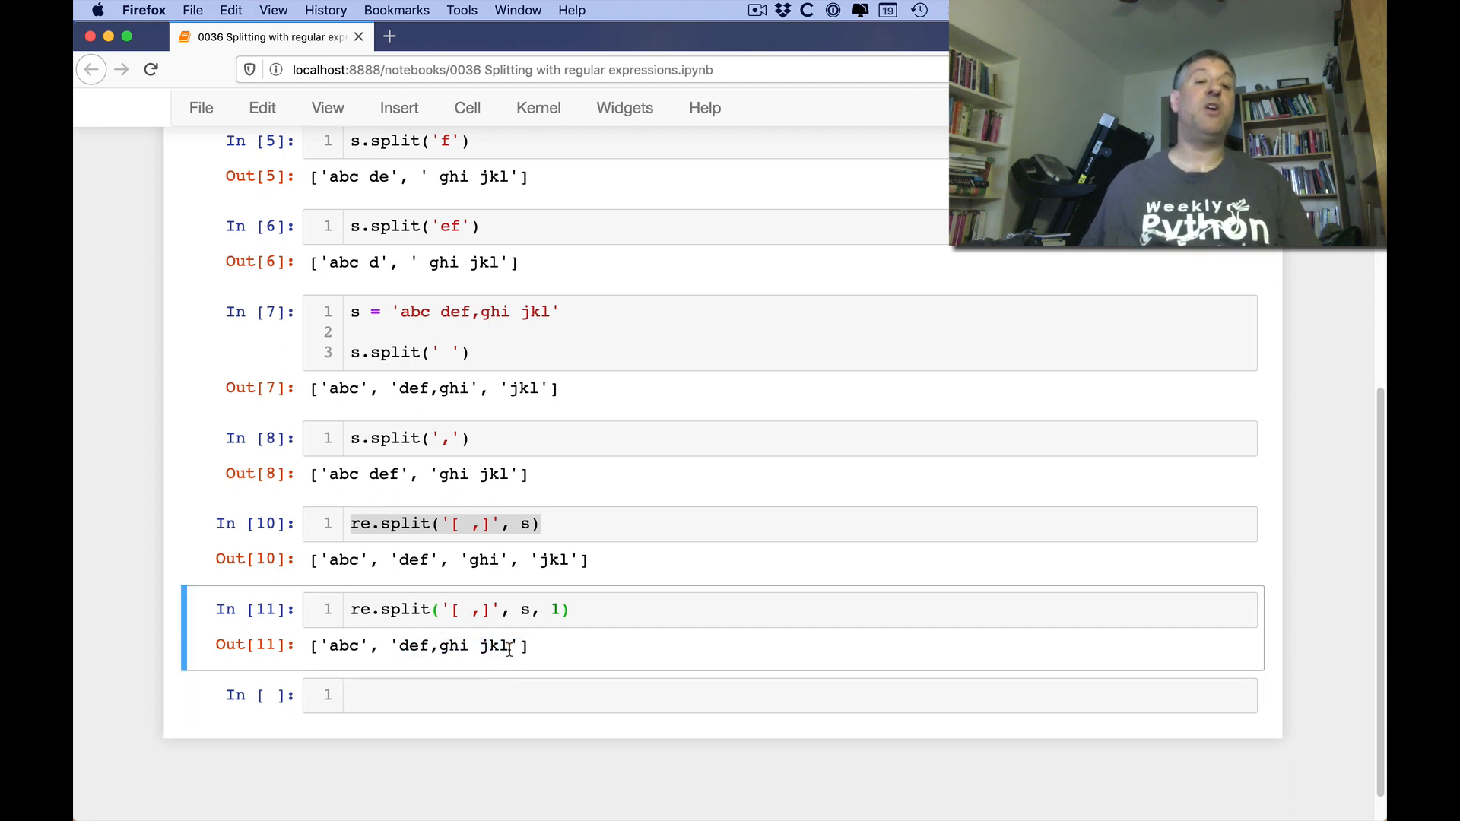
click(502, 694)
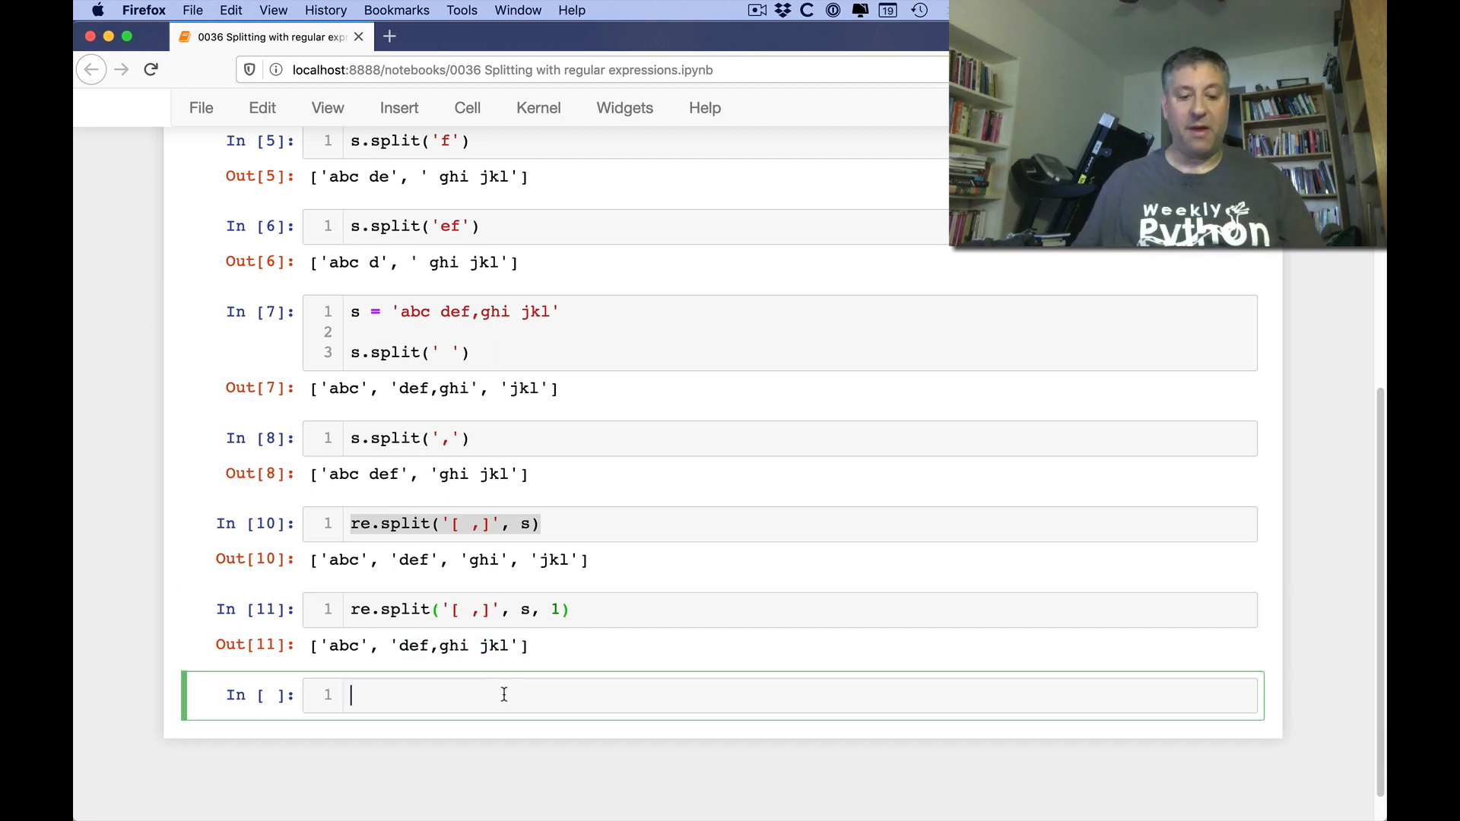
text(re.rs)
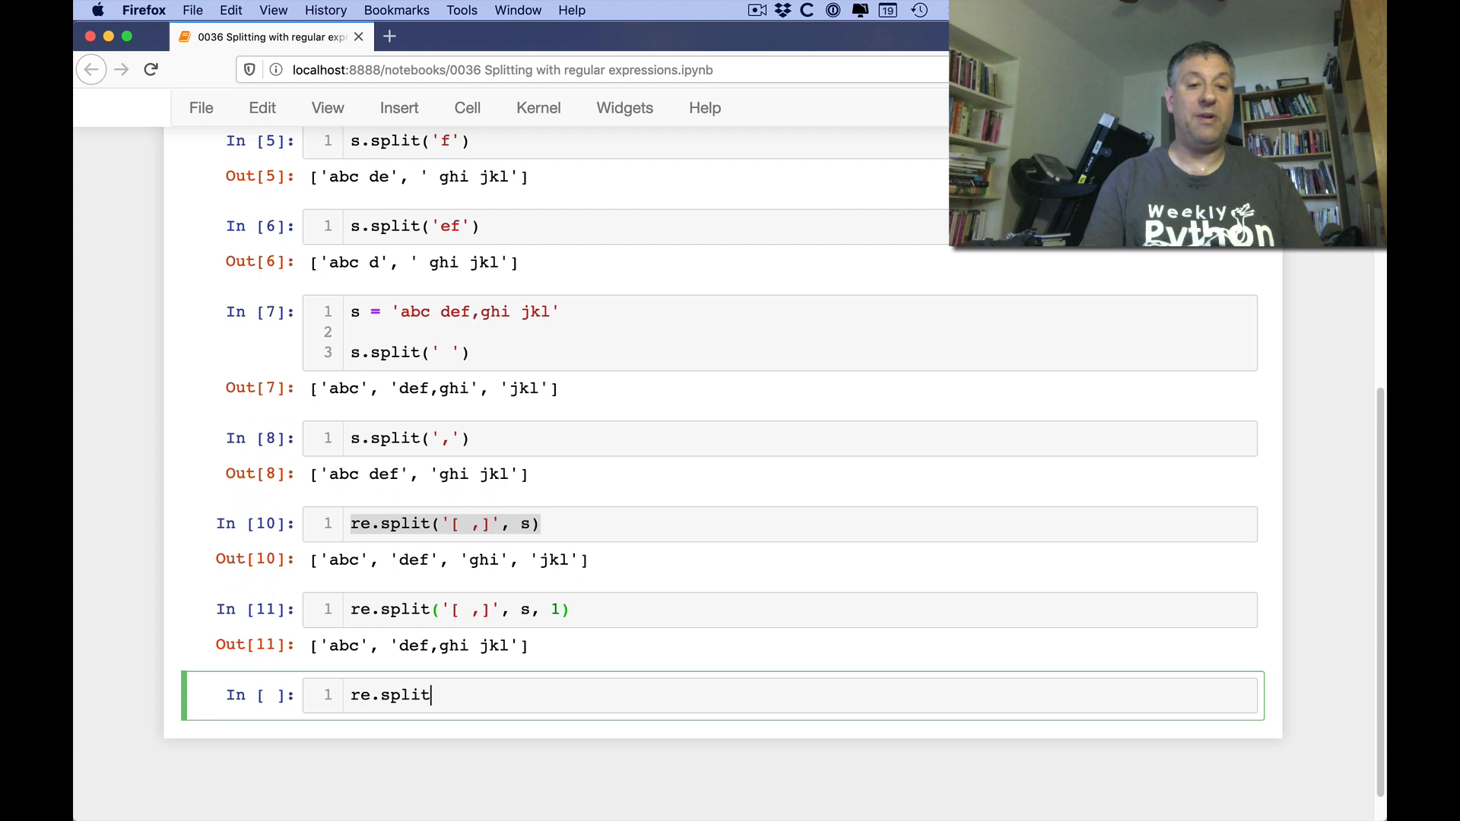
text(())
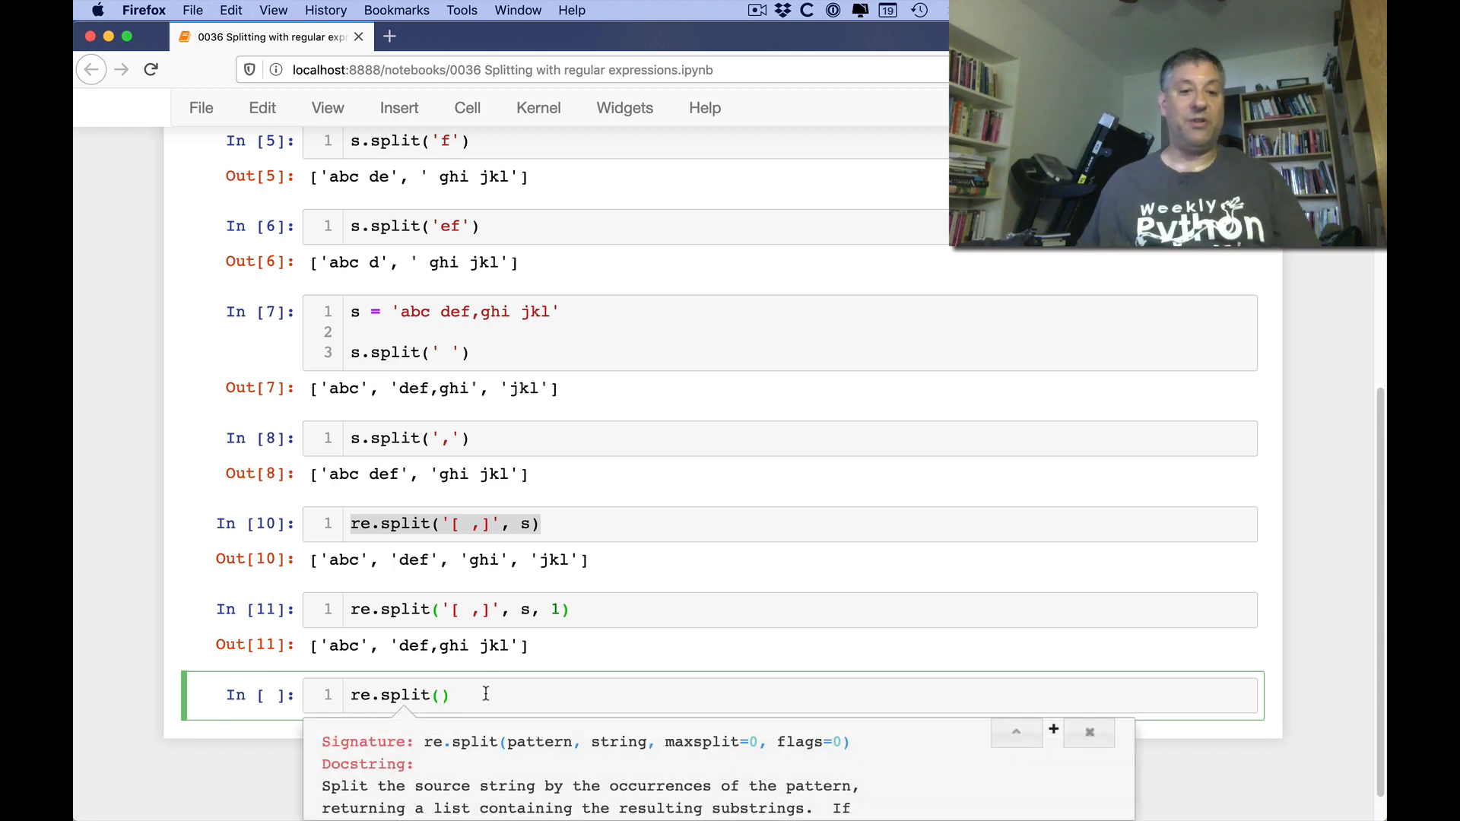